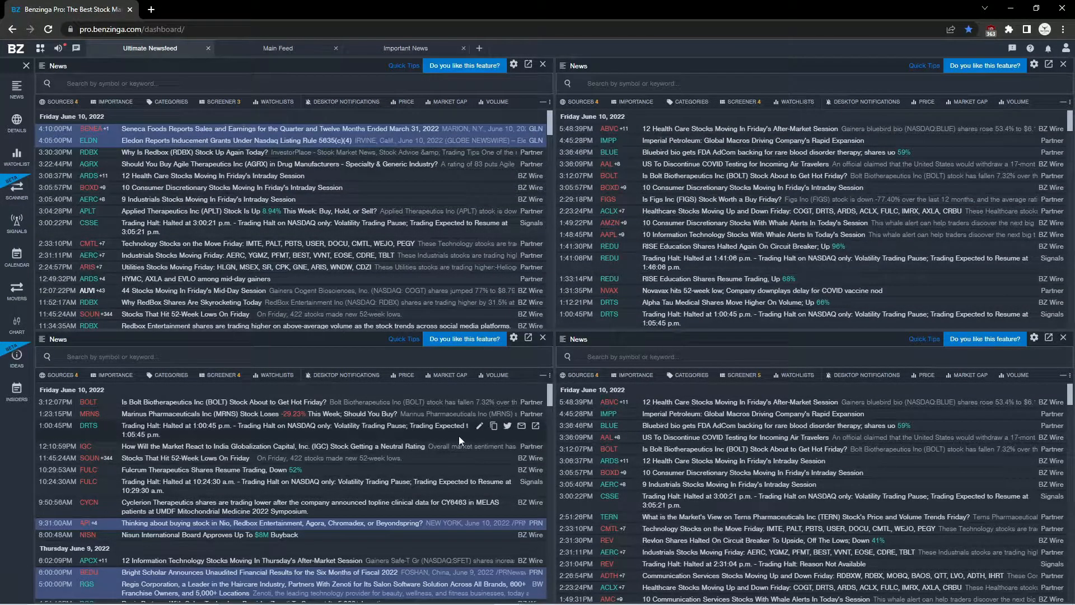
mouse_move(553, 279)
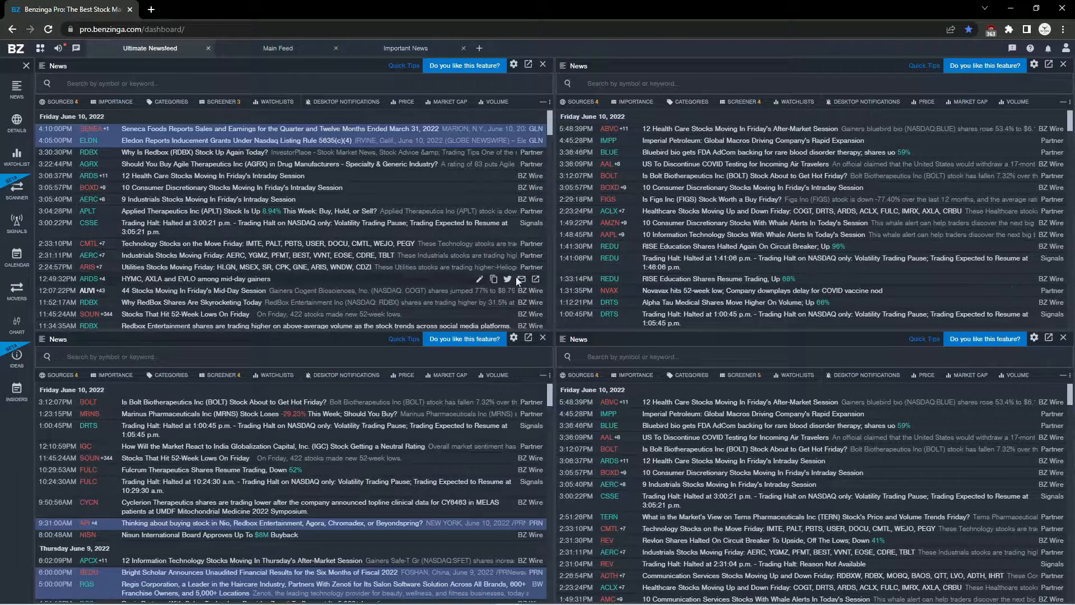
mouse_move(479, 48)
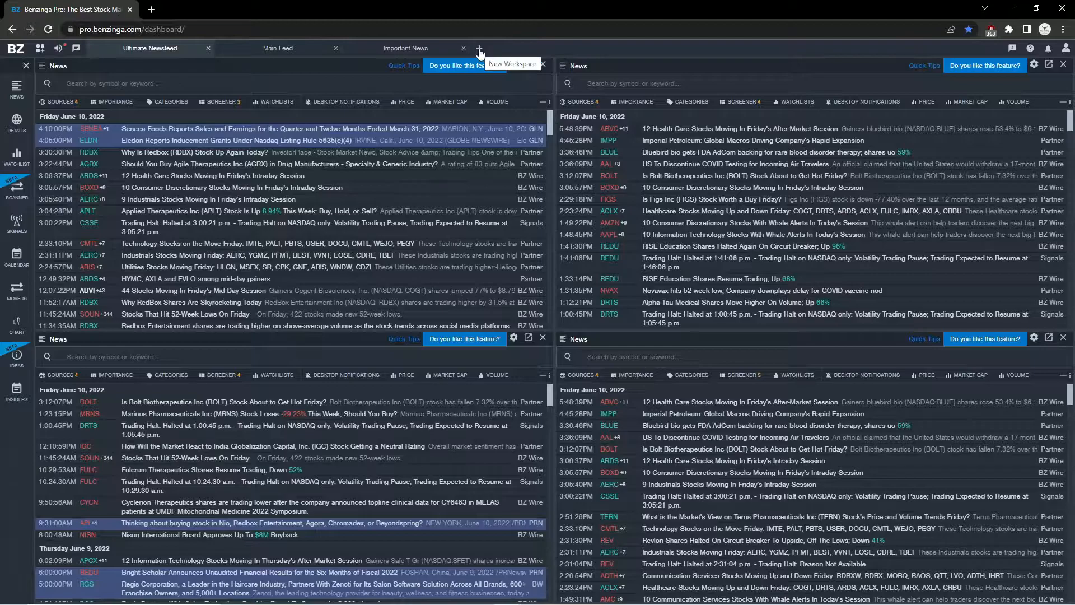
Step: Create Workspace 1 with a news feed and set its Importance filter to Off
click(479, 48)
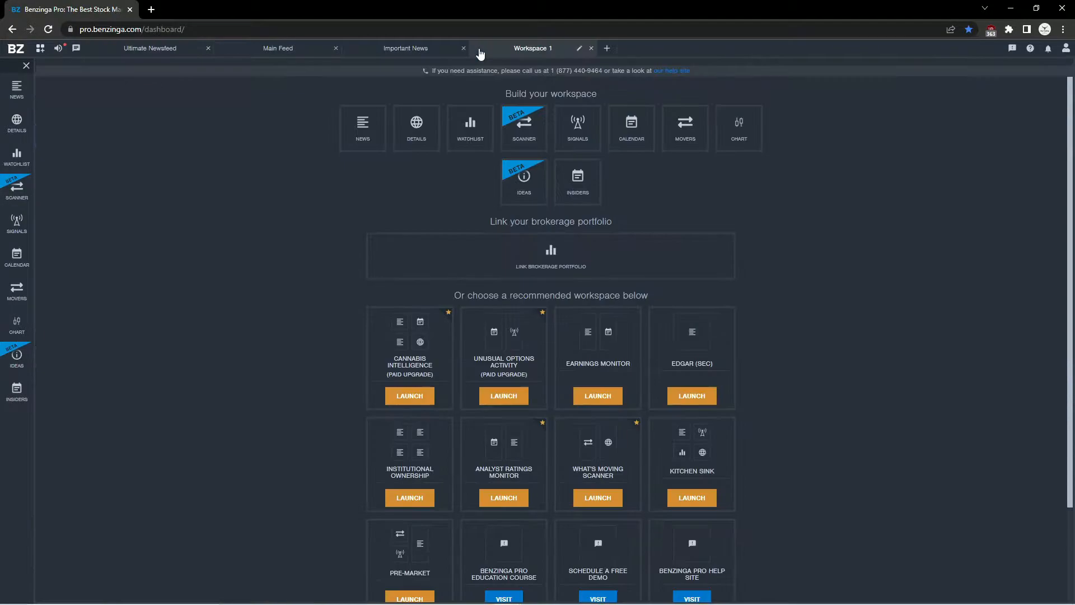
mouse_move(381, 238)
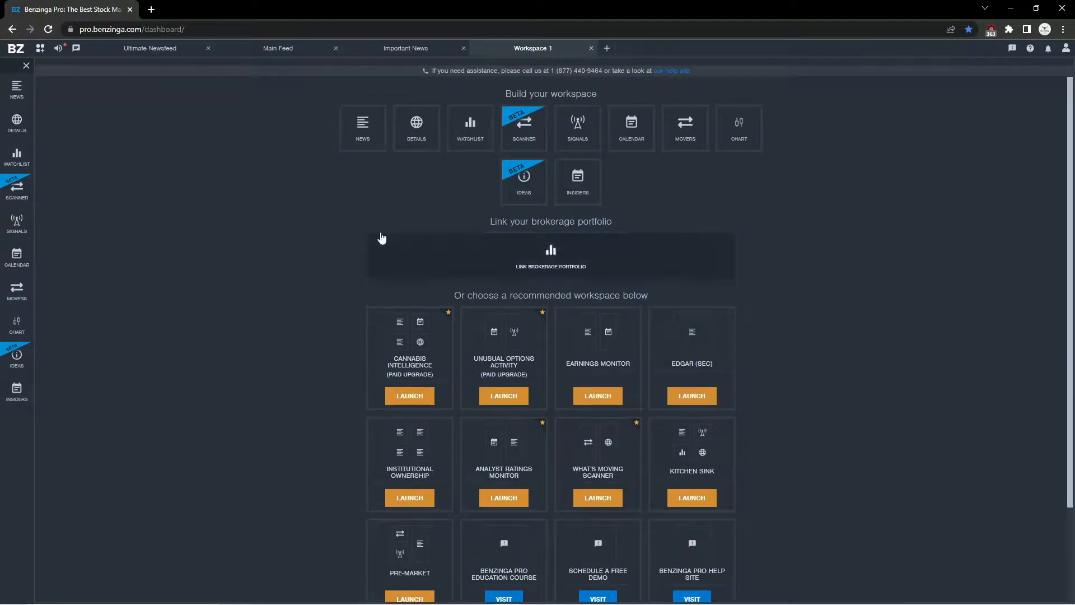
mouse_move(350, 150)
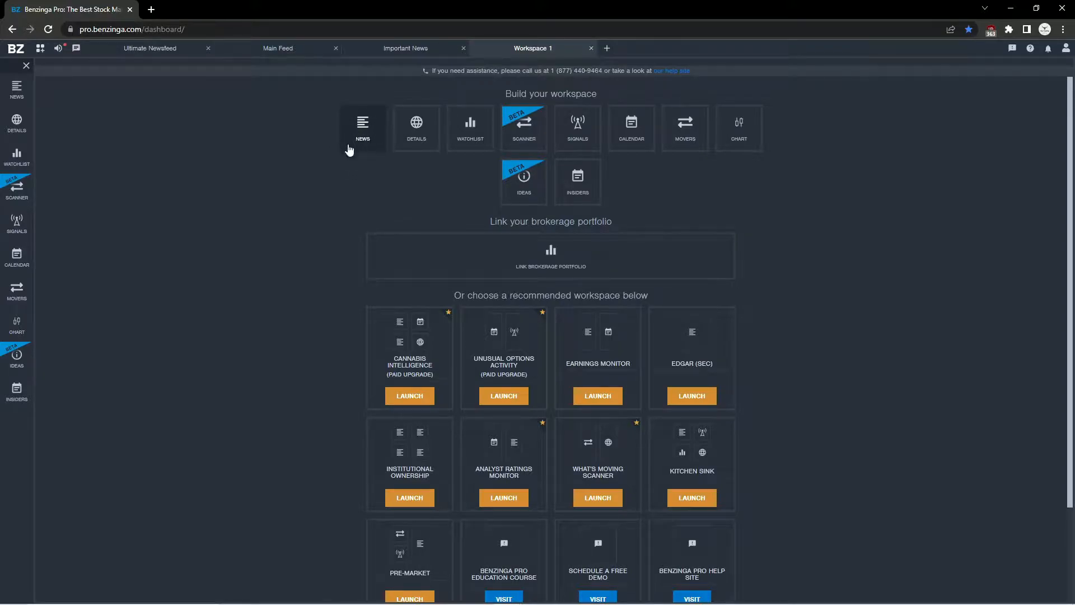
click(15, 89)
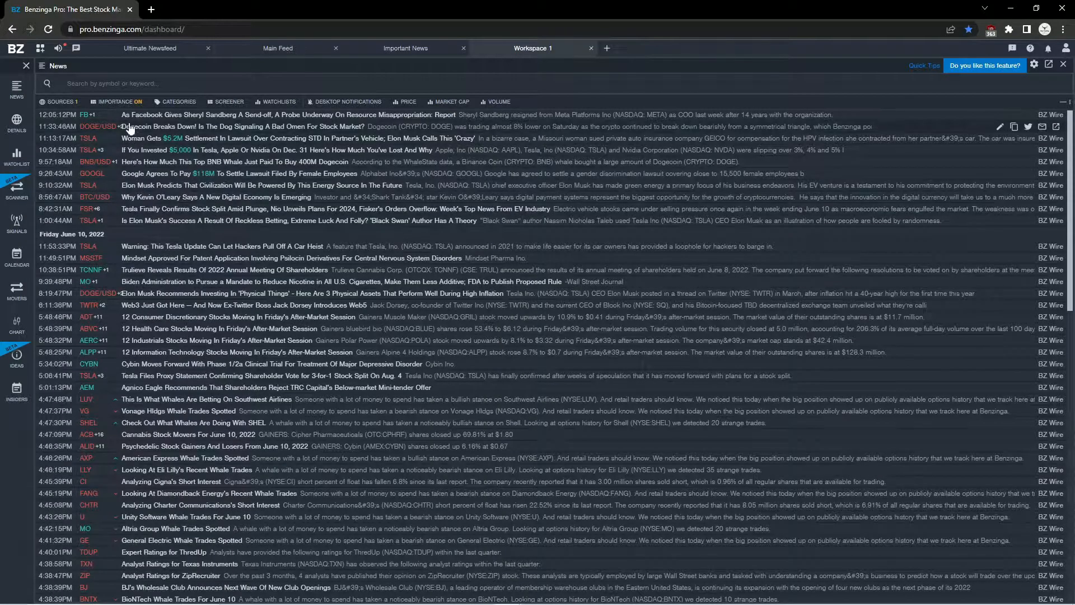
click(116, 101)
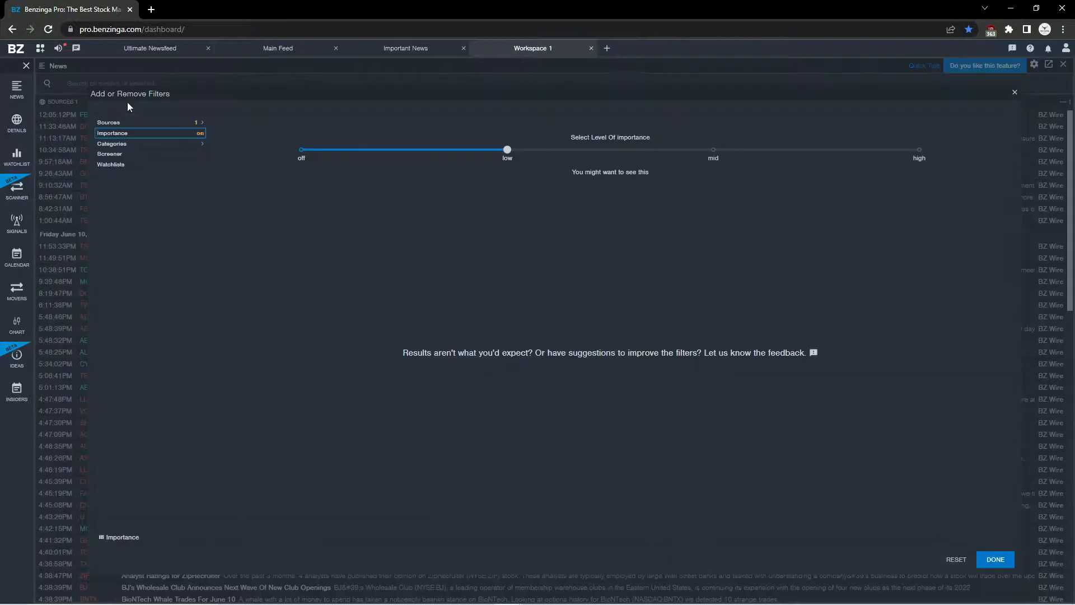
drag(506, 149, 300, 149)
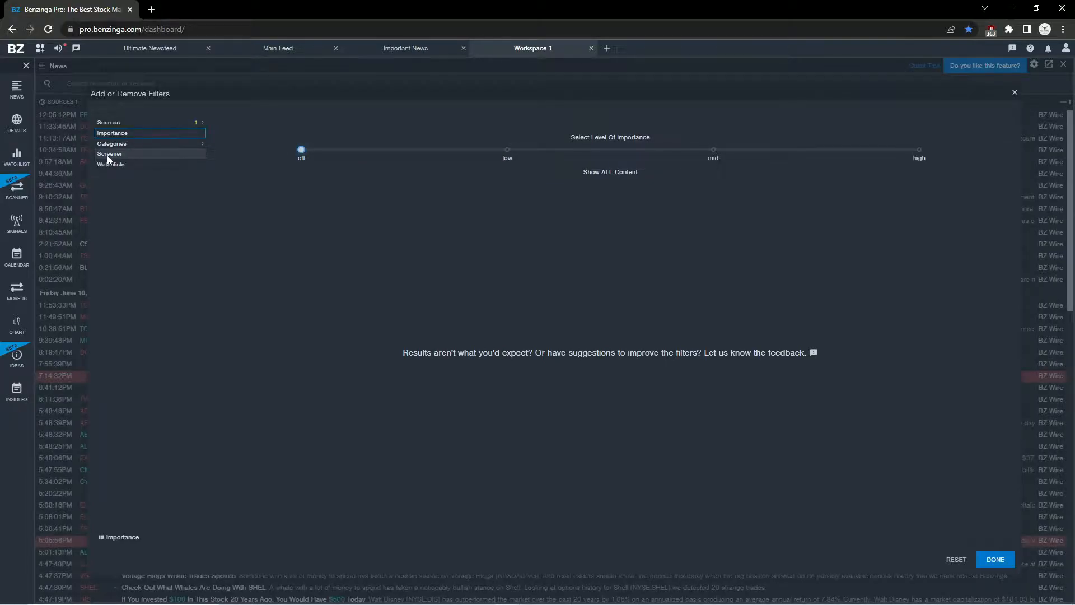
Step: Apply Screener filters: Share Float max 75M and Price 0.75 to 20
click(110, 154)
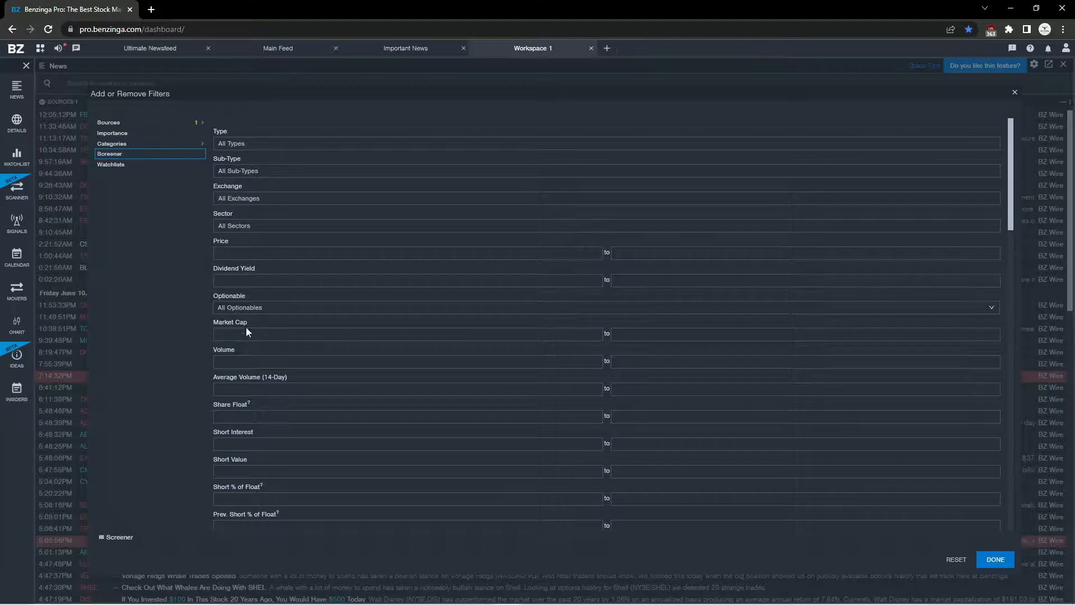
click(407, 416)
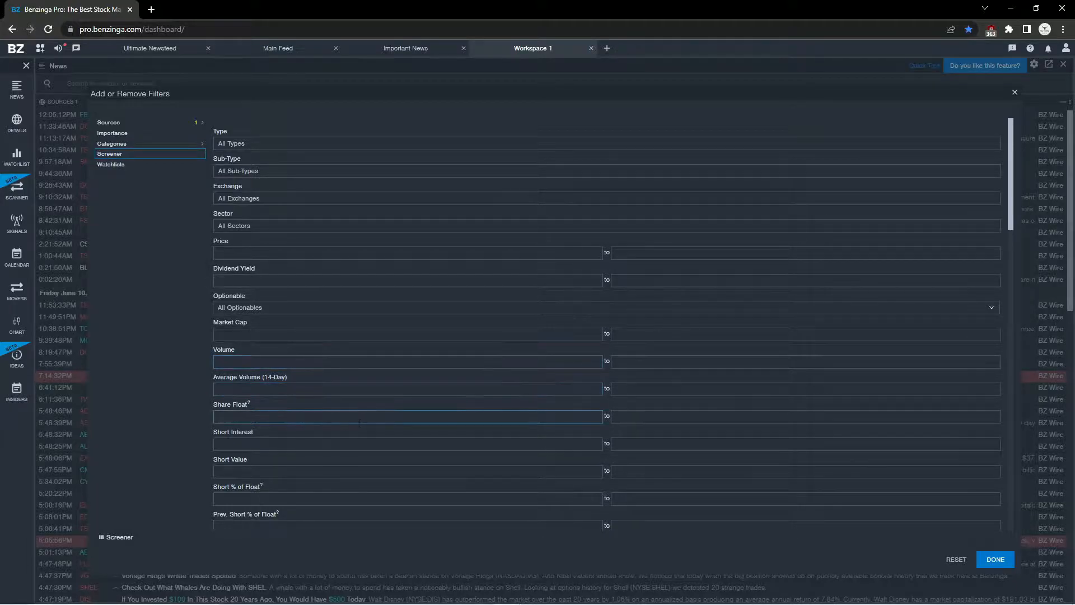
click(806, 416)
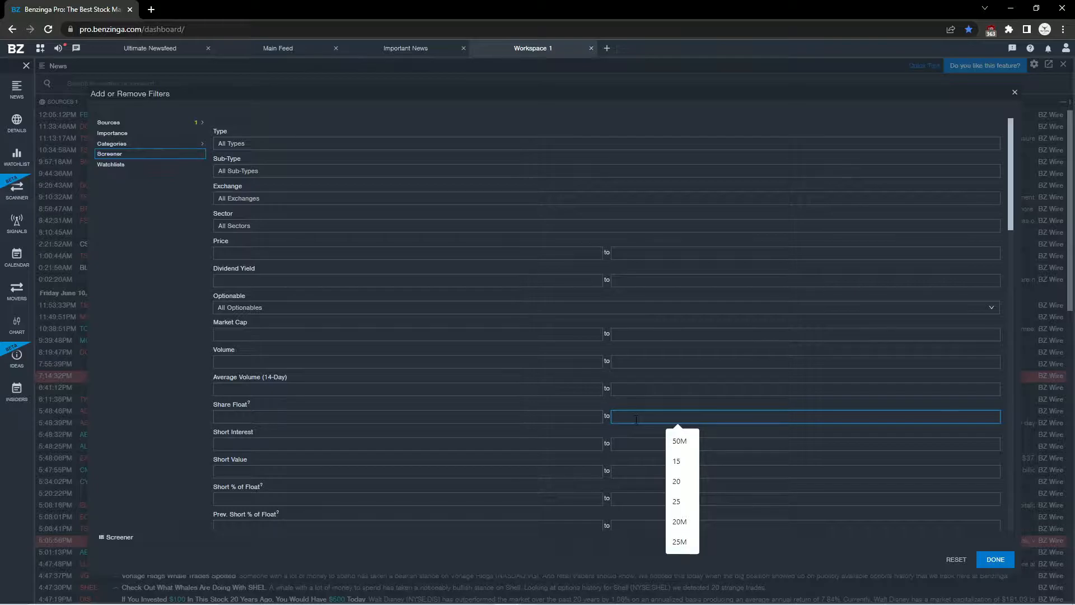
text(75M)
click(407, 252)
text(0.75)
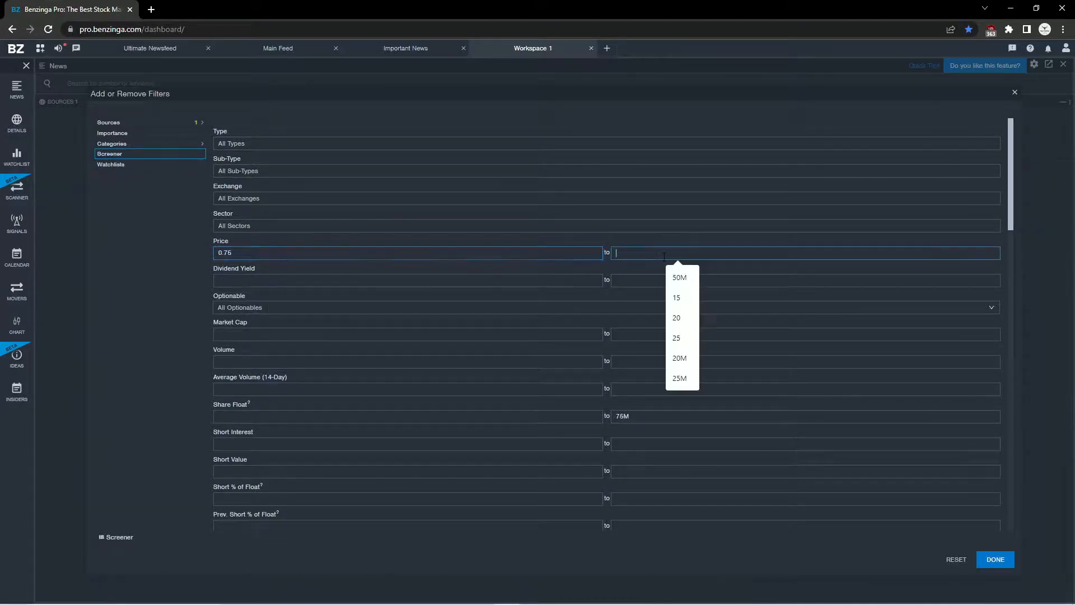
text(20)
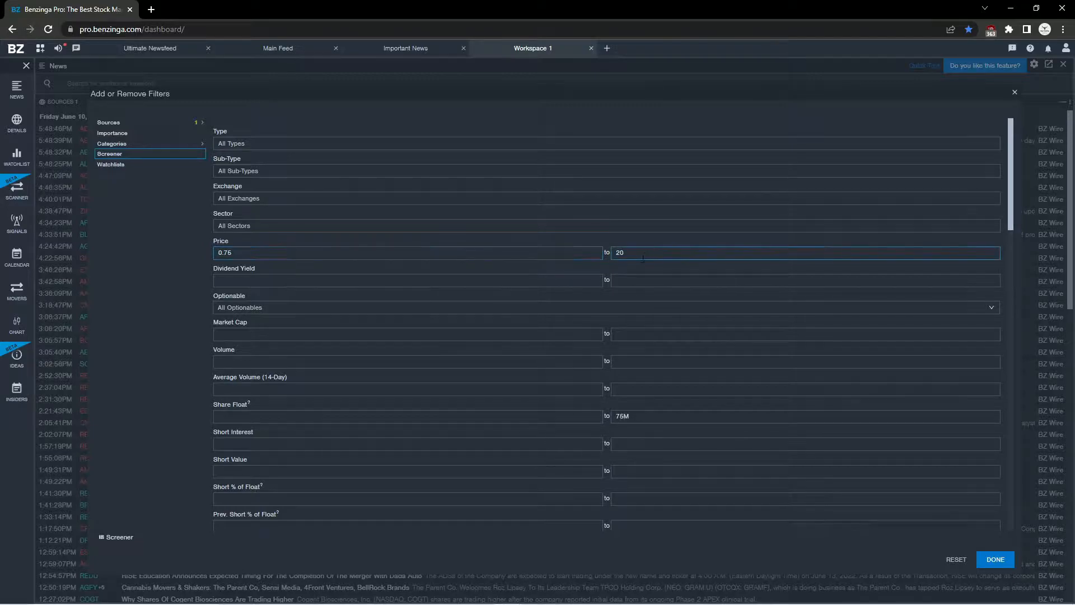
click(409, 415)
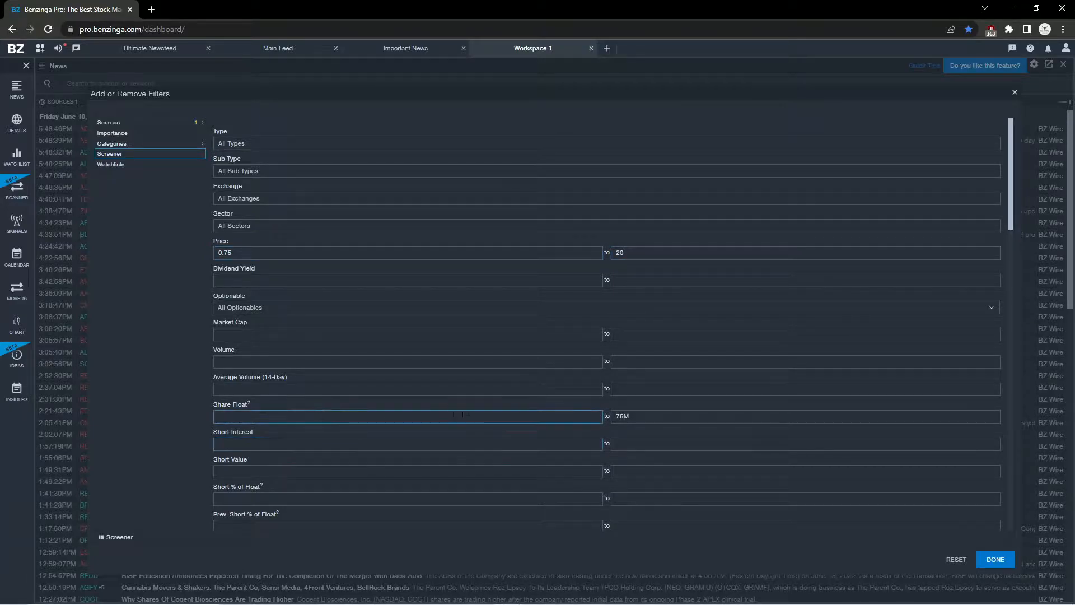
mouse_move(994, 559)
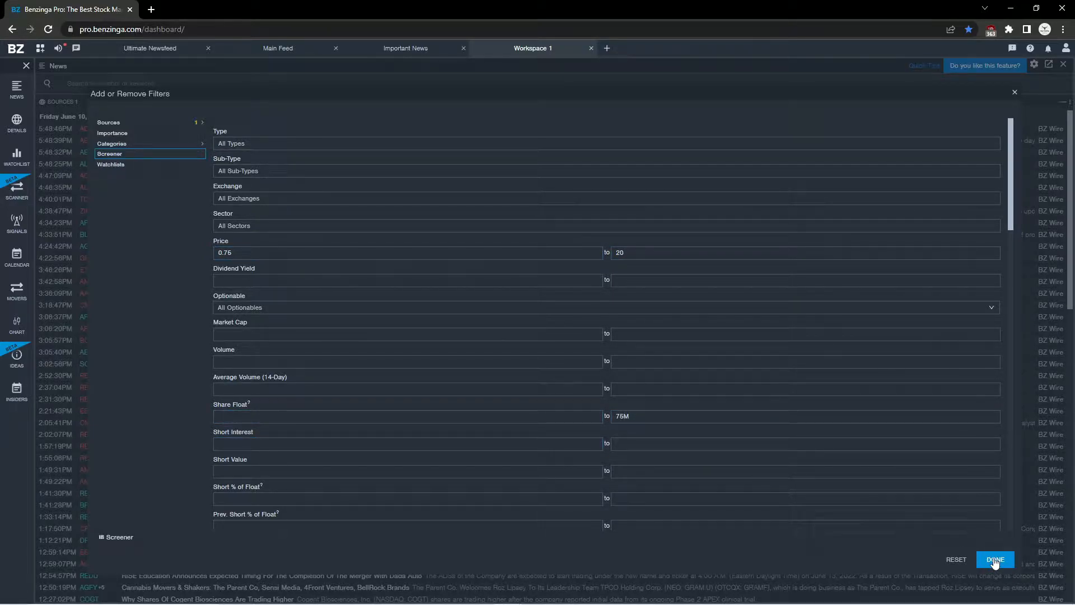
click(994, 559)
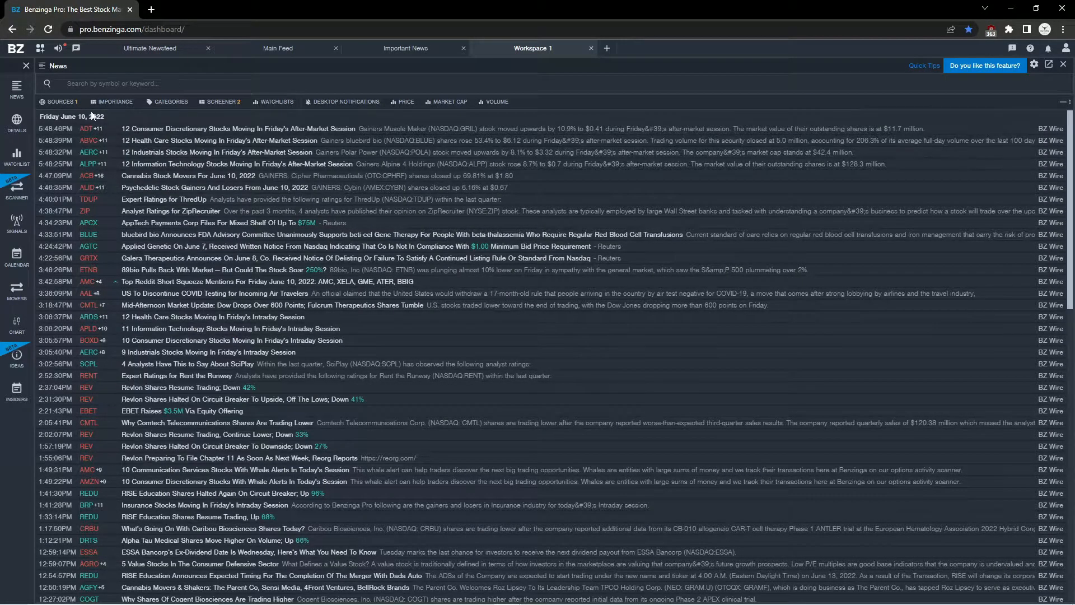
Step: Limit sources to Benzinga Signals, Benzinga Wire, Partner Links and Press Releases
click(60, 102)
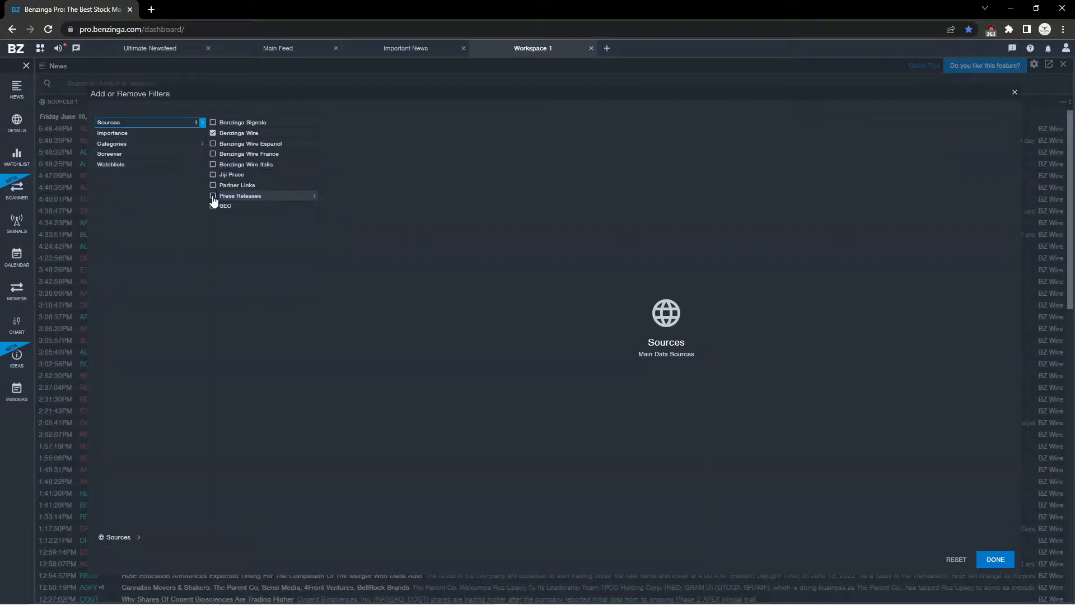
click(212, 195)
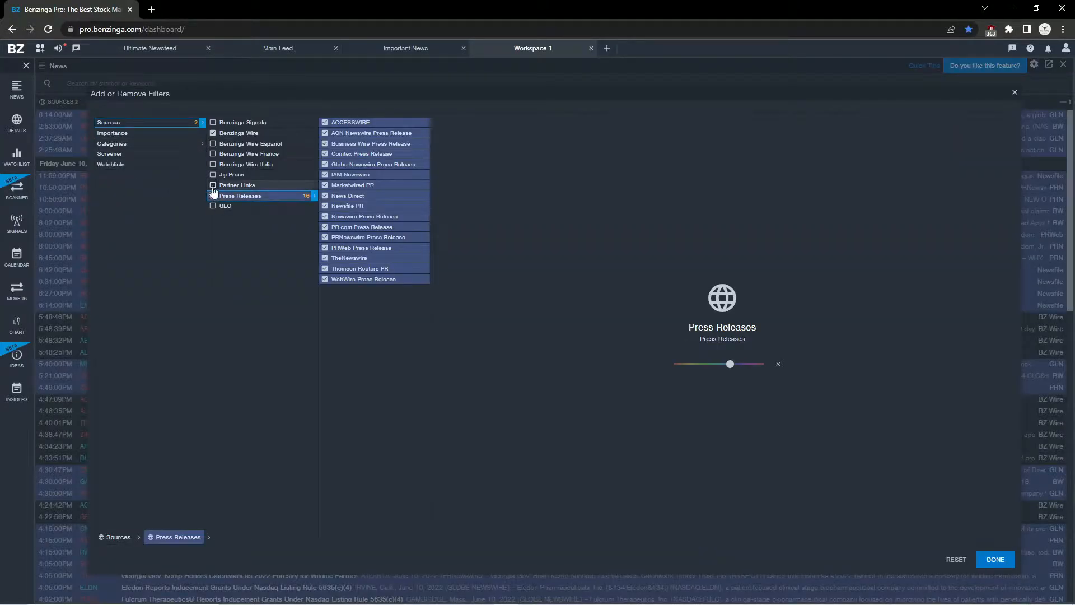
click(212, 185)
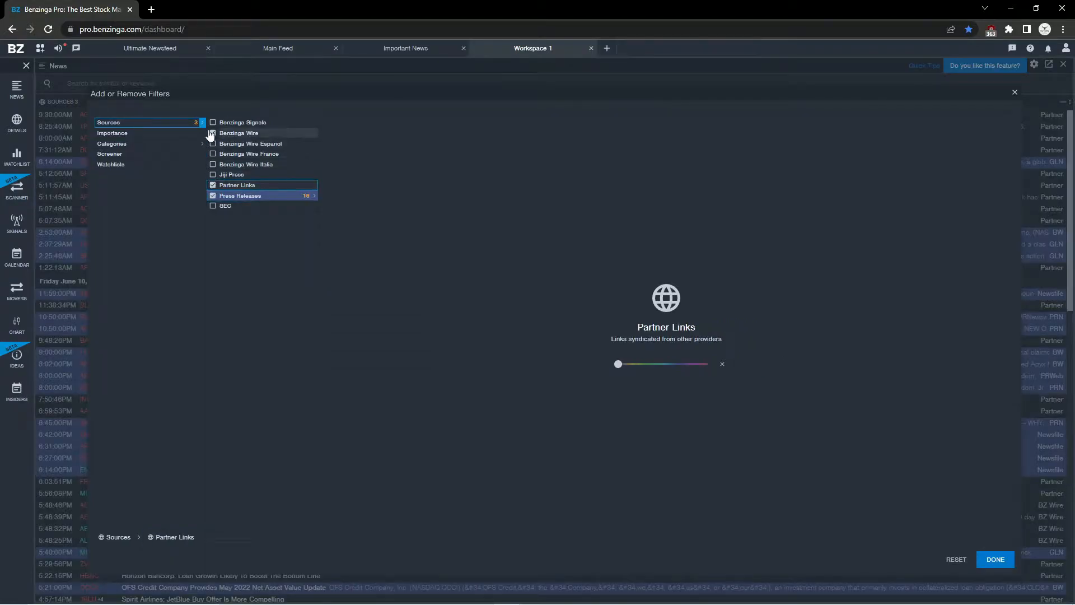
click(213, 122)
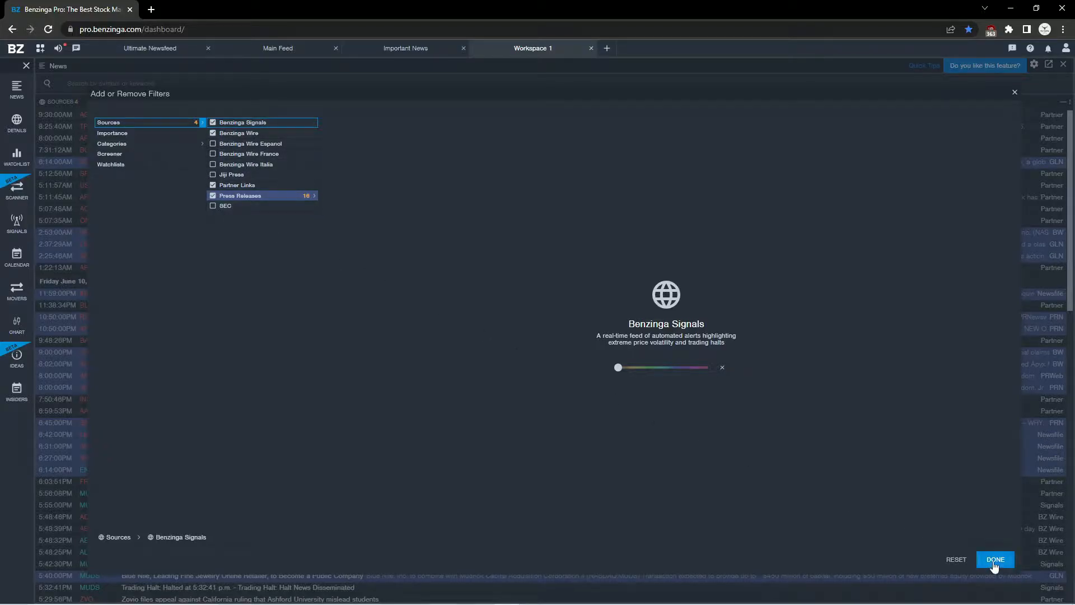
click(994, 559)
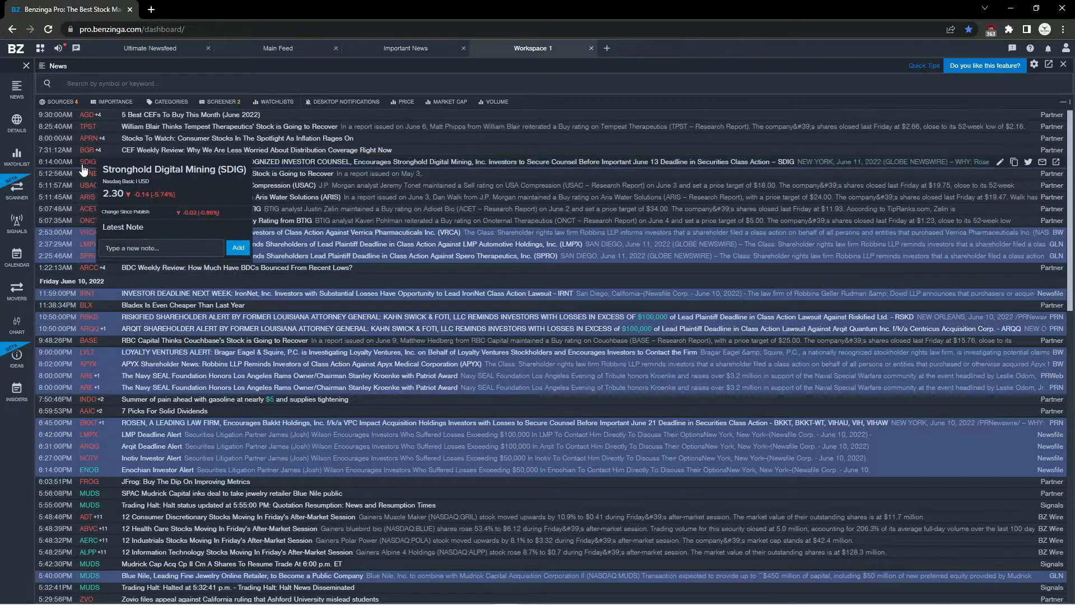
click(58, 100)
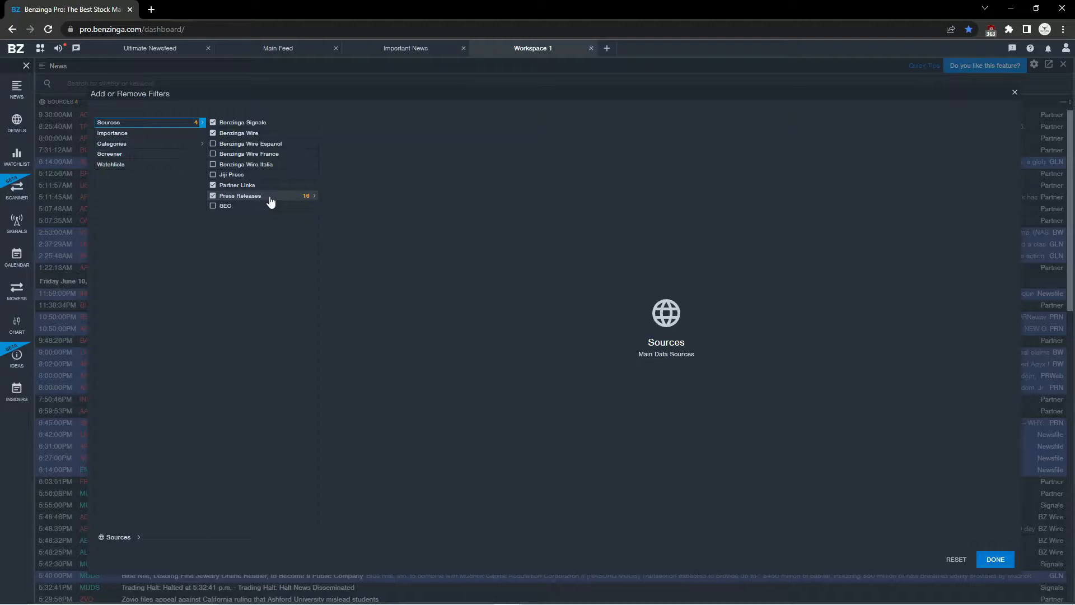
click(257, 195)
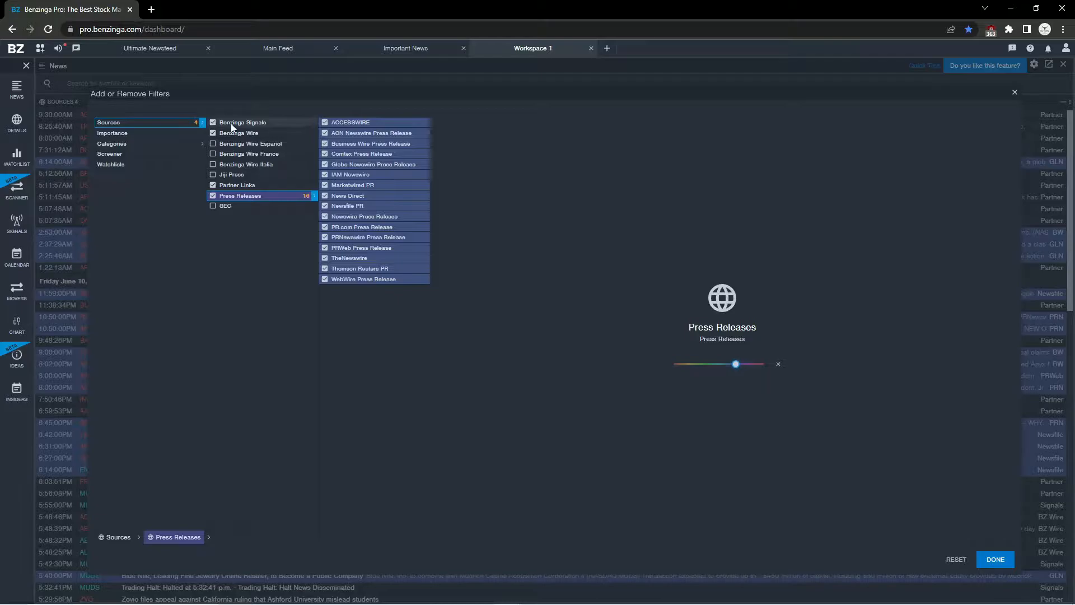
click(242, 122)
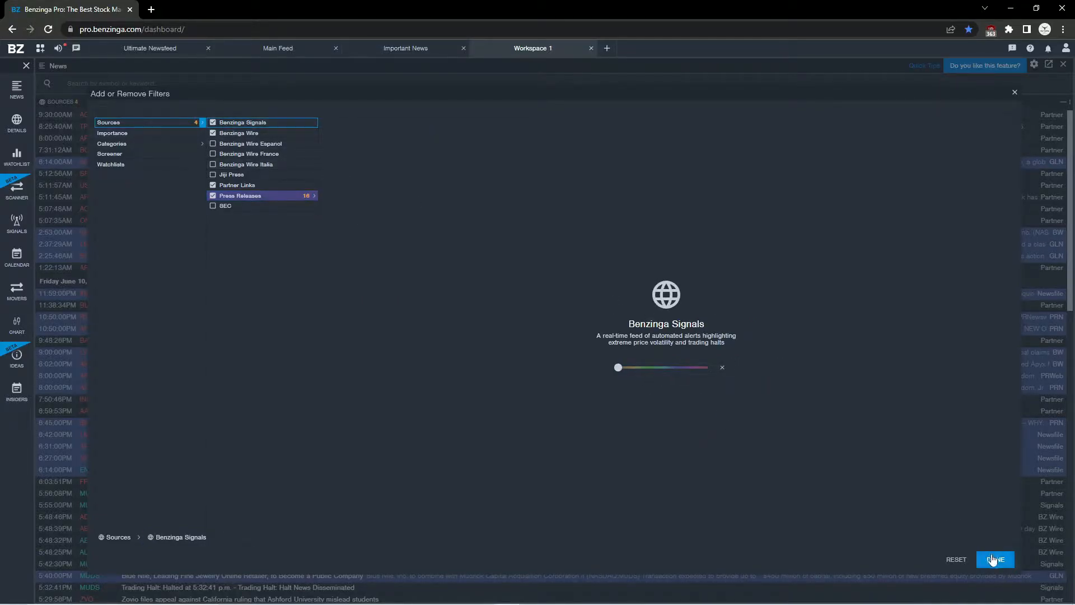
click(994, 558)
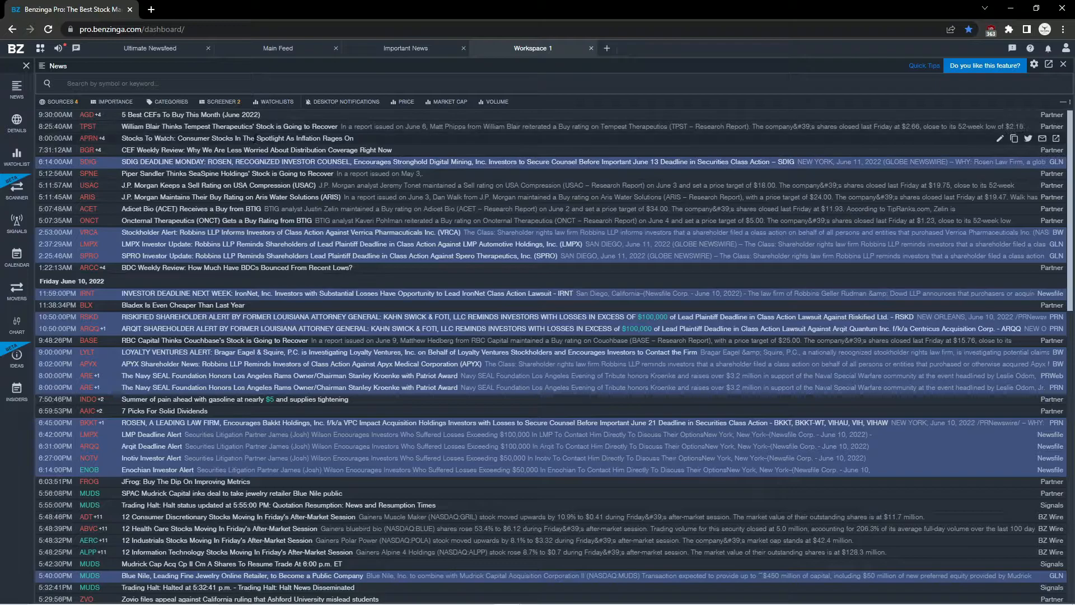
mouse_move(311, 343)
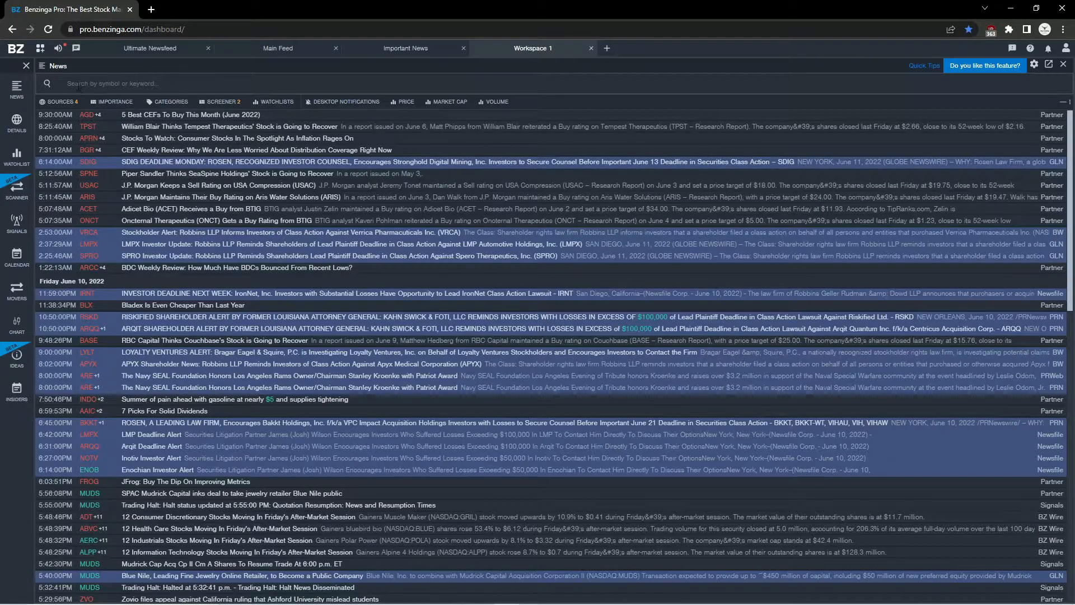
Step: Add keyword filters share buyback, fda fast track, fda approval and exclusive from the saved suggestions
click(115, 83)
text("share buyback")
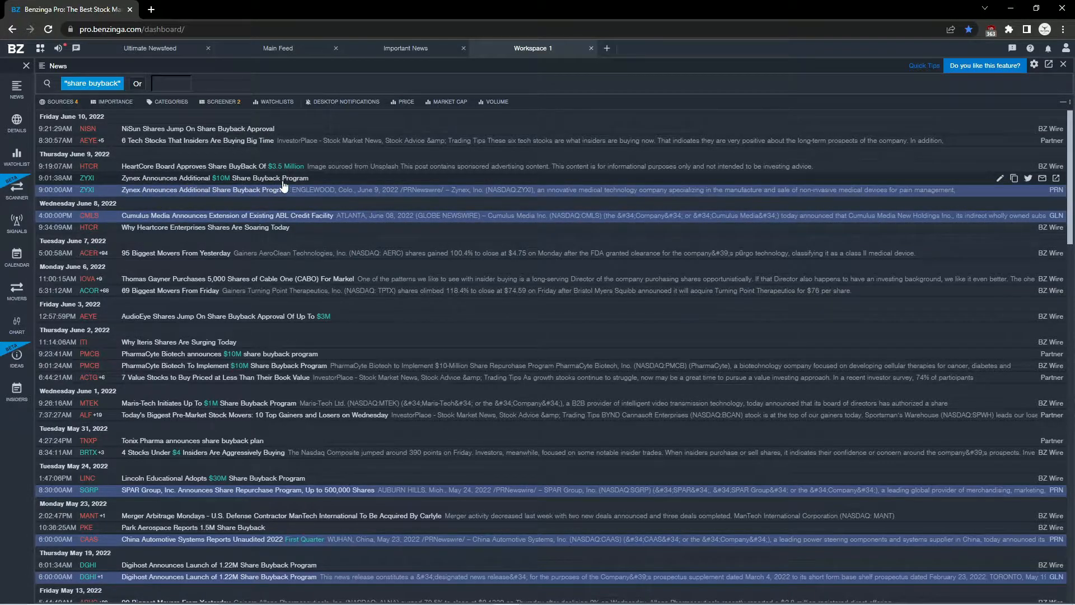
mouse_move(92, 295)
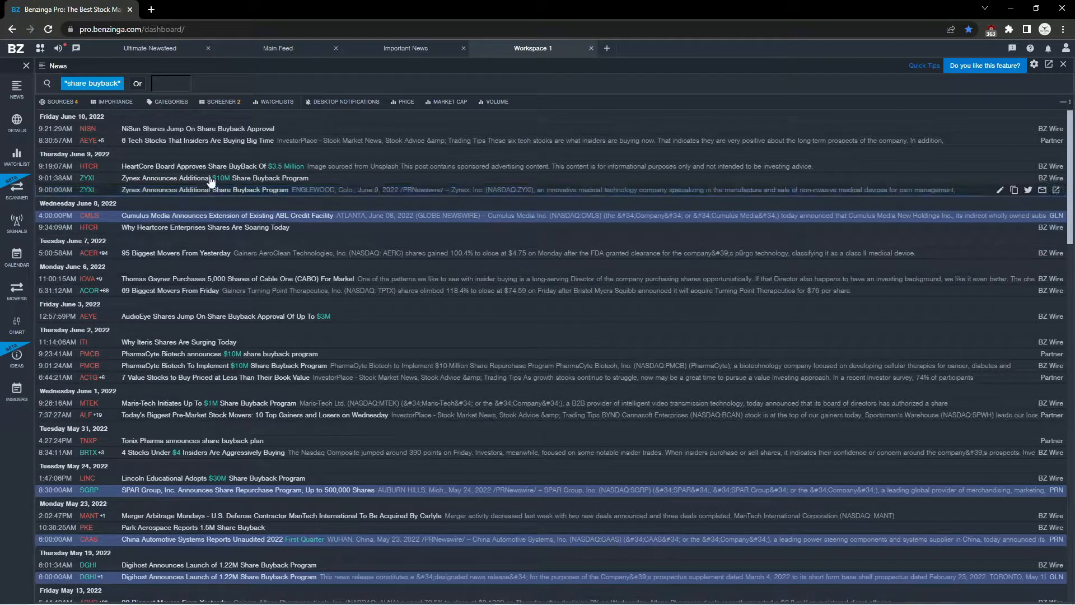
click(170, 83)
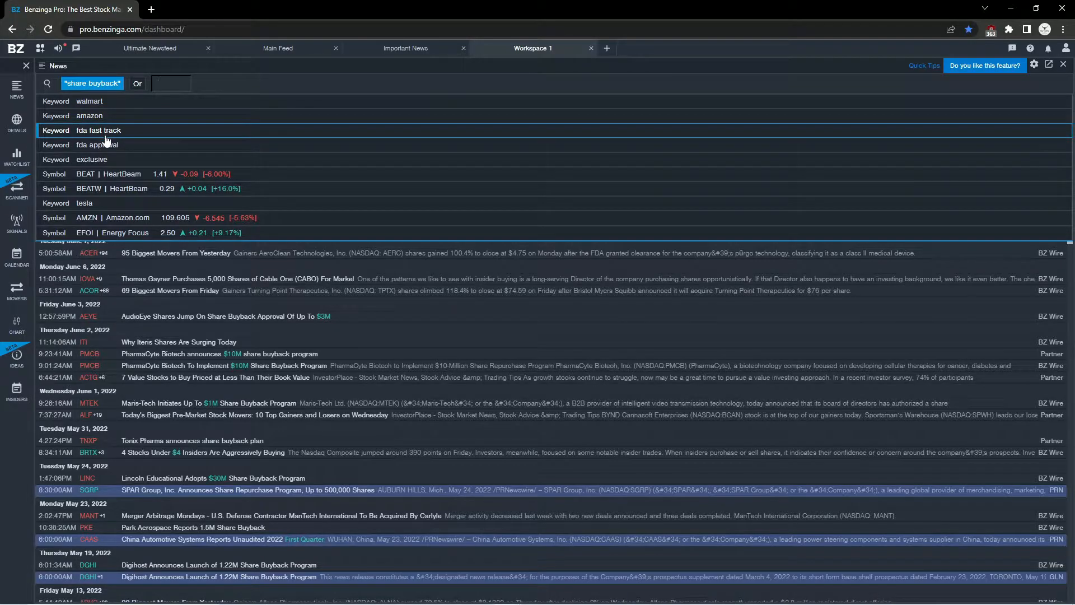
click(170, 83)
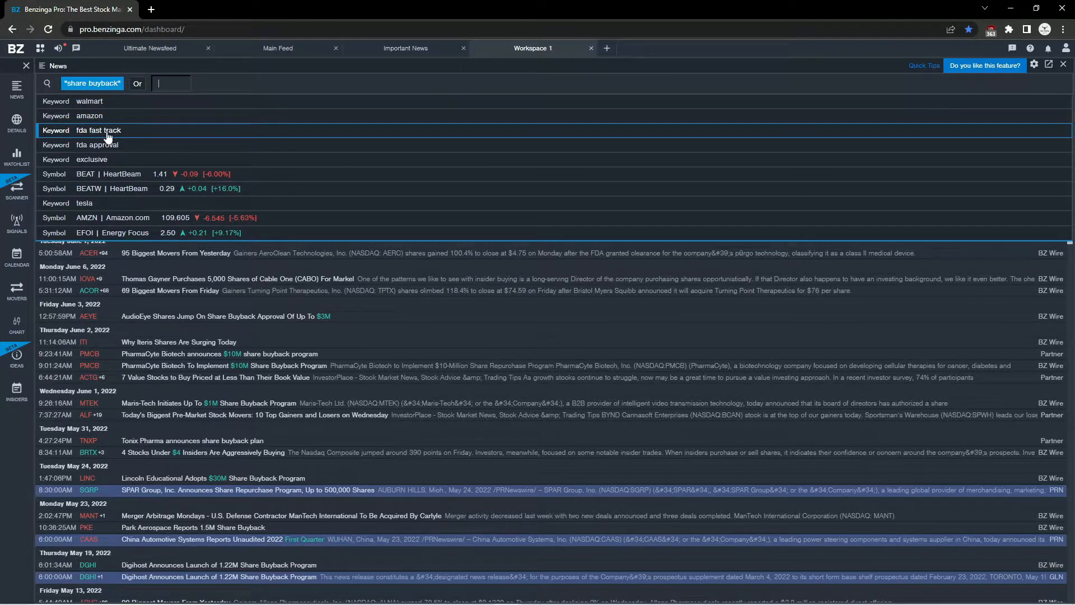
click(99, 129)
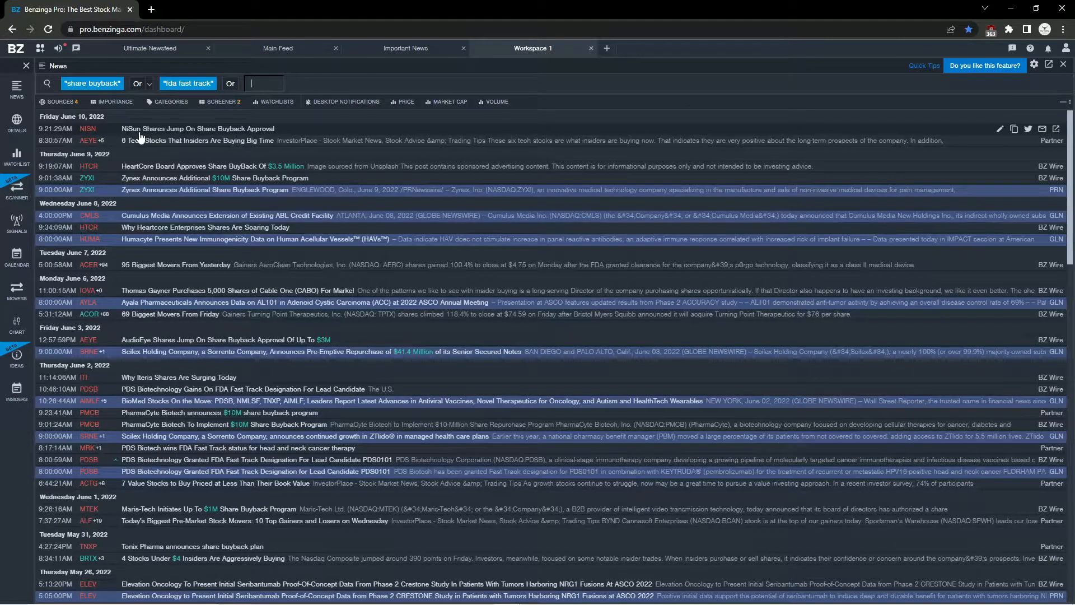
mouse_move(171, 146)
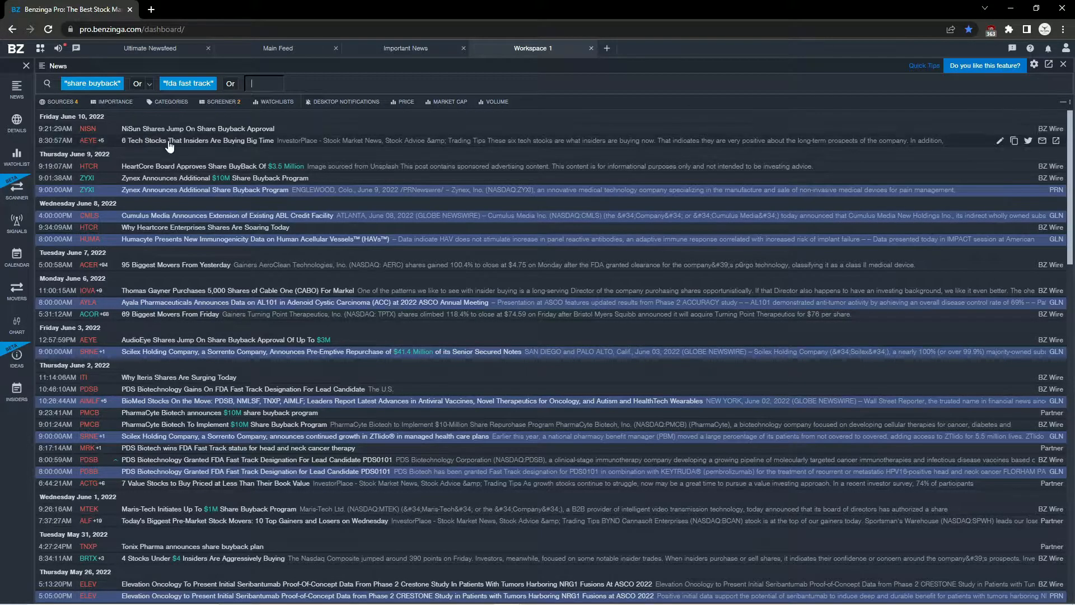
mouse_move(237, 356)
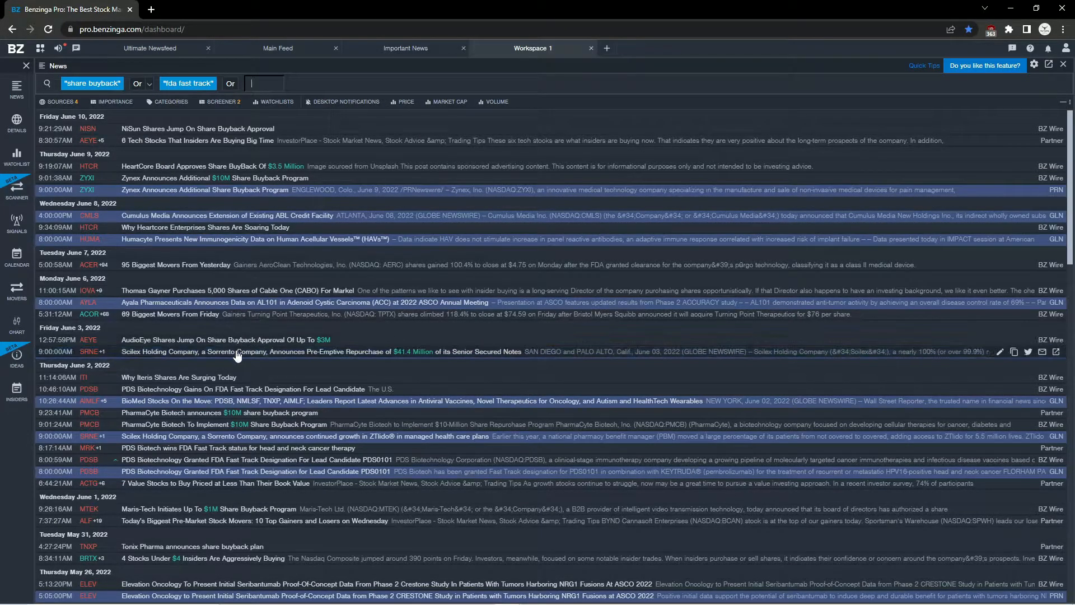
mouse_move(192, 181)
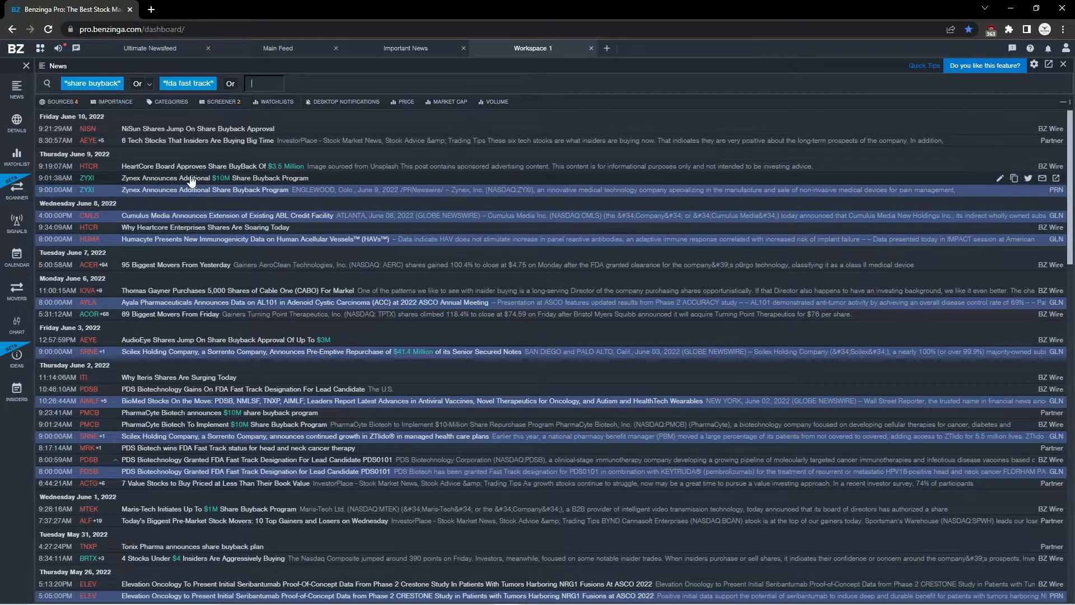
mouse_move(263, 440)
text( "fda approval)
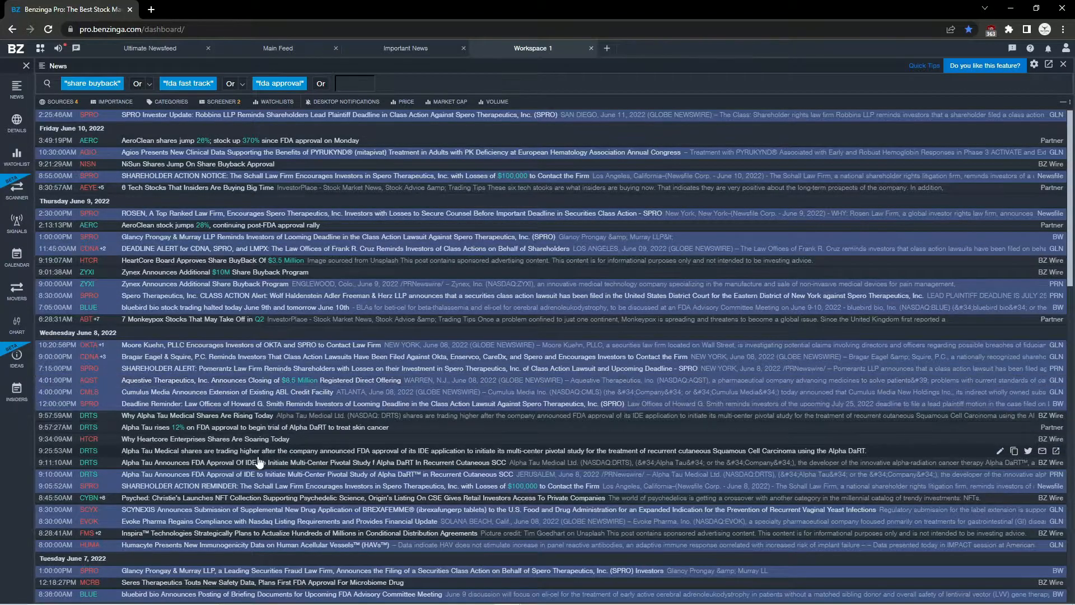
click(353, 83)
text(exclusive)
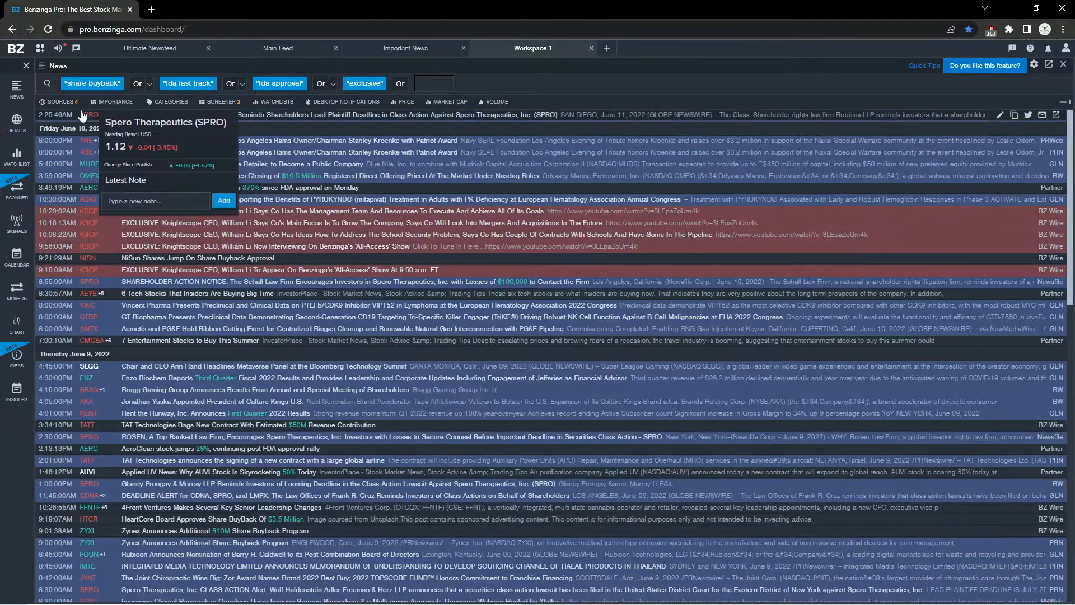
mouse_move(188, 85)
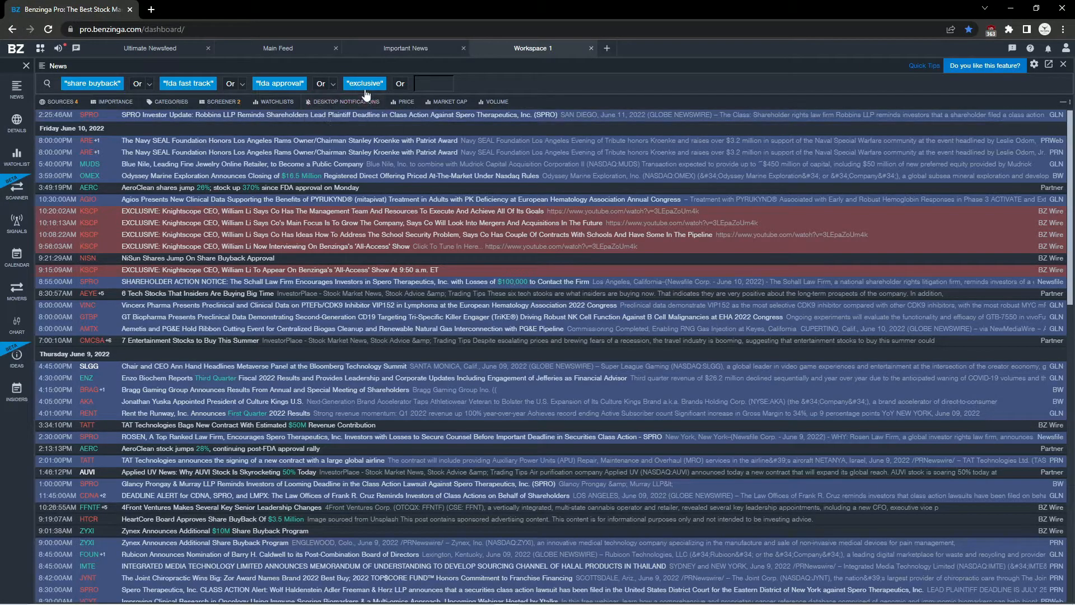
mouse_move(138, 471)
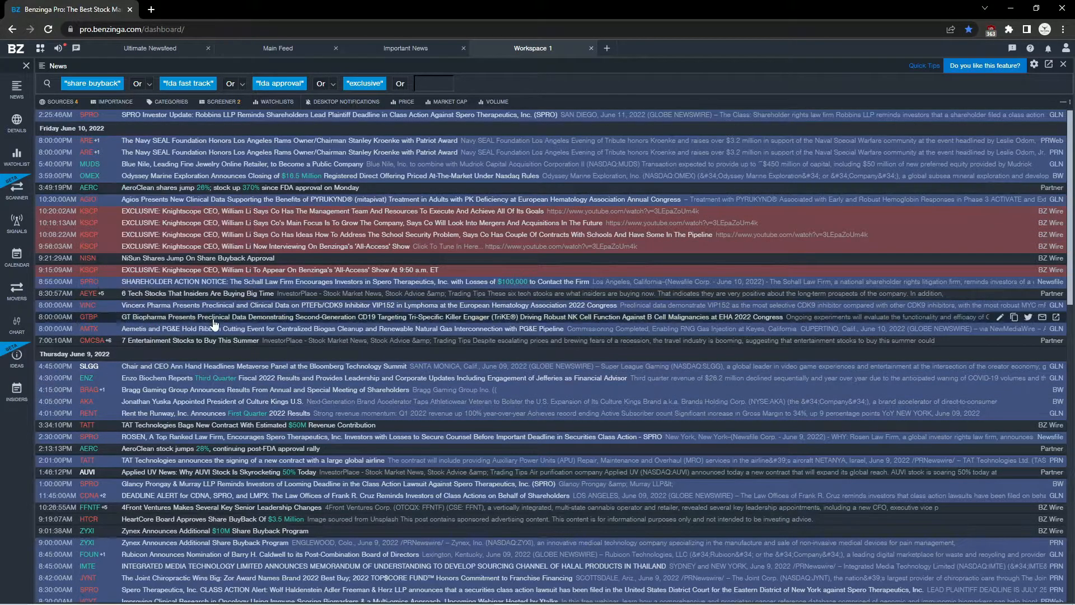
click(433, 83)
text( "amazon" Or "walmart")
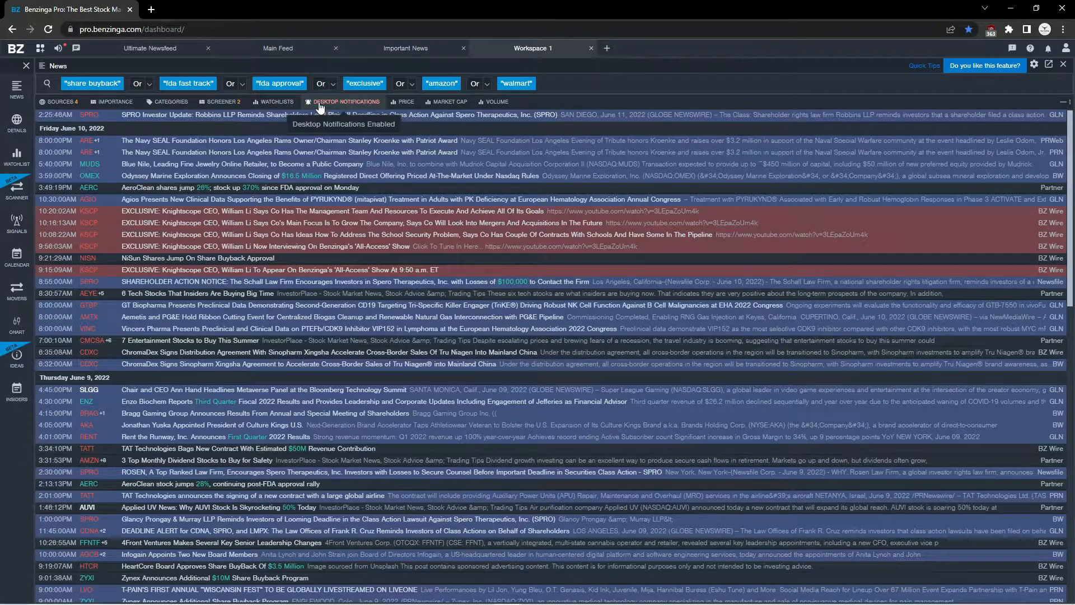
mouse_move(327, 111)
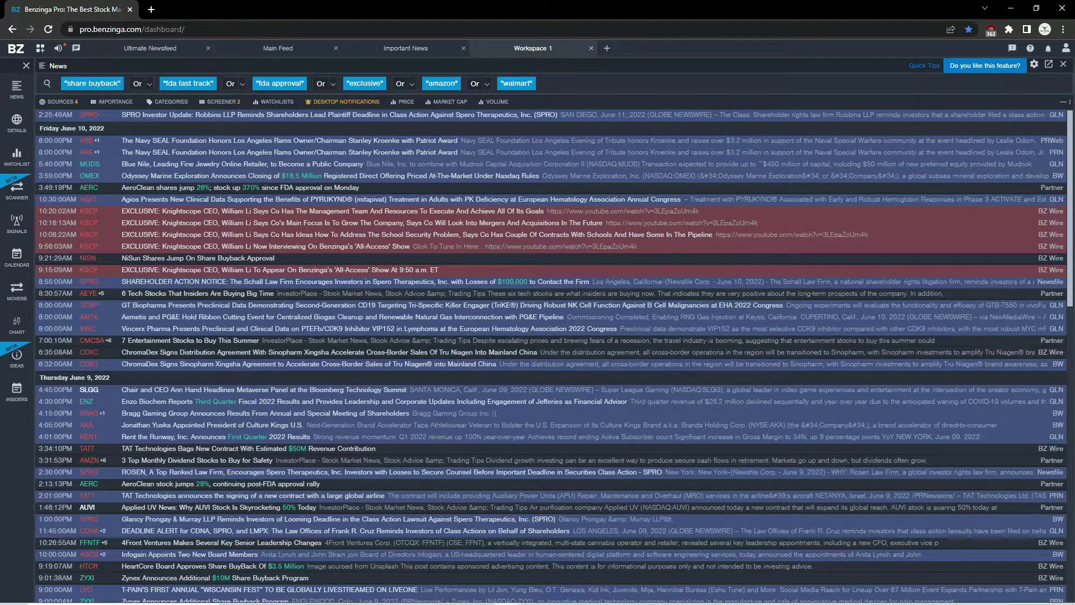
mouse_move(351, 125)
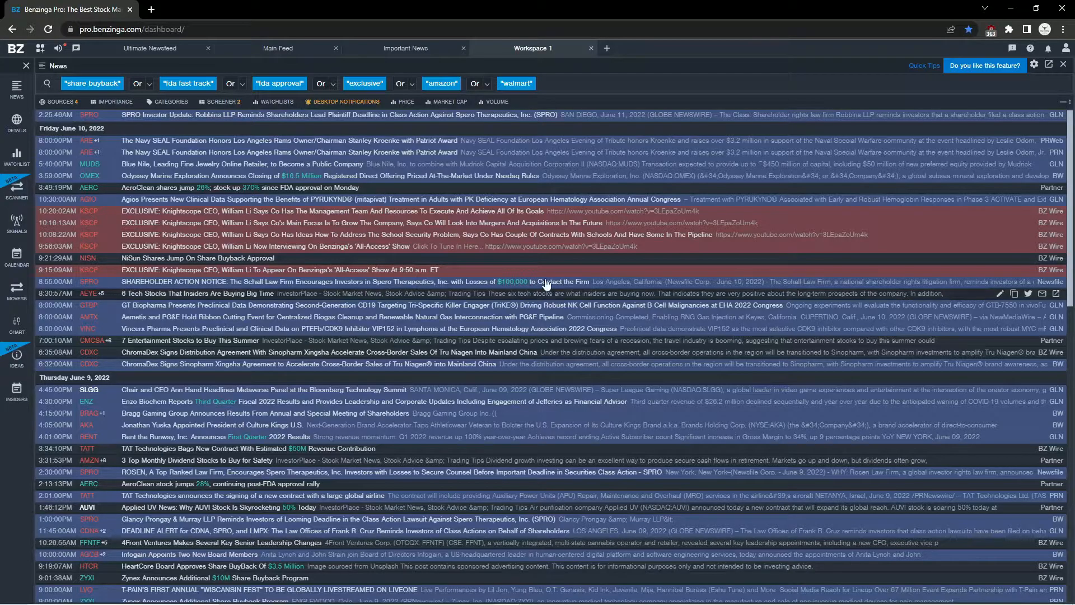
mouse_move(257, 343)
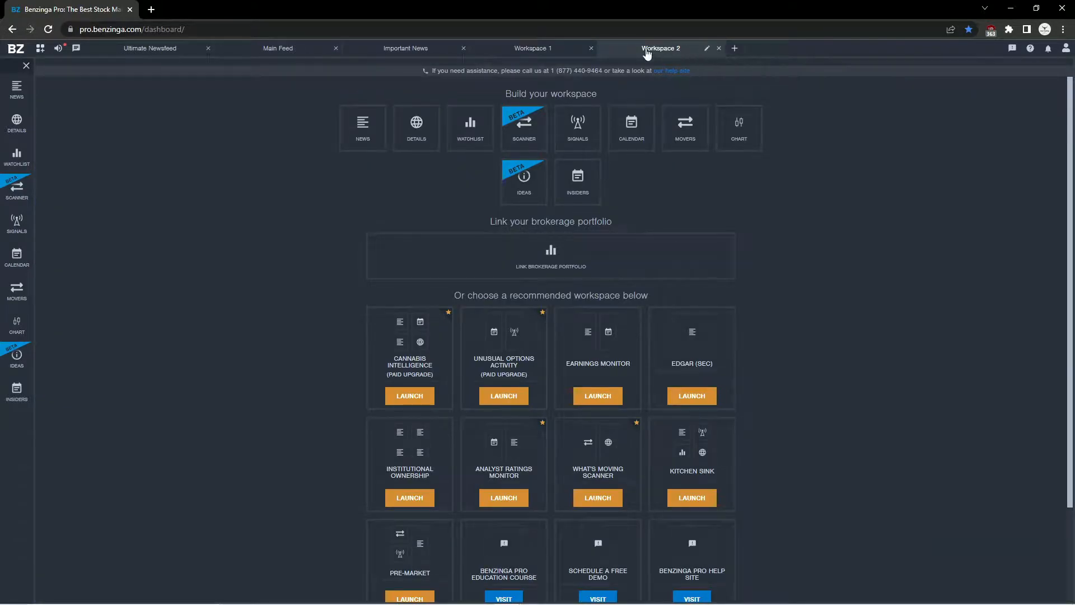
Step: Add a news feed to Workspace 2 sourced from Benzinga Signals, Wire, Partner Links and Press Releases
click(362, 128)
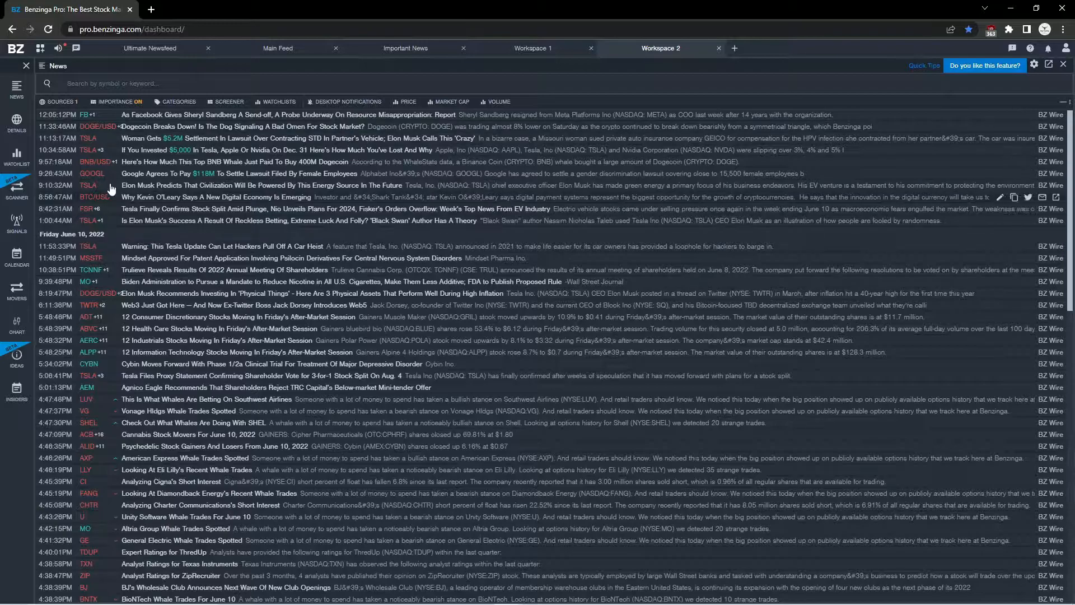
click(60, 100)
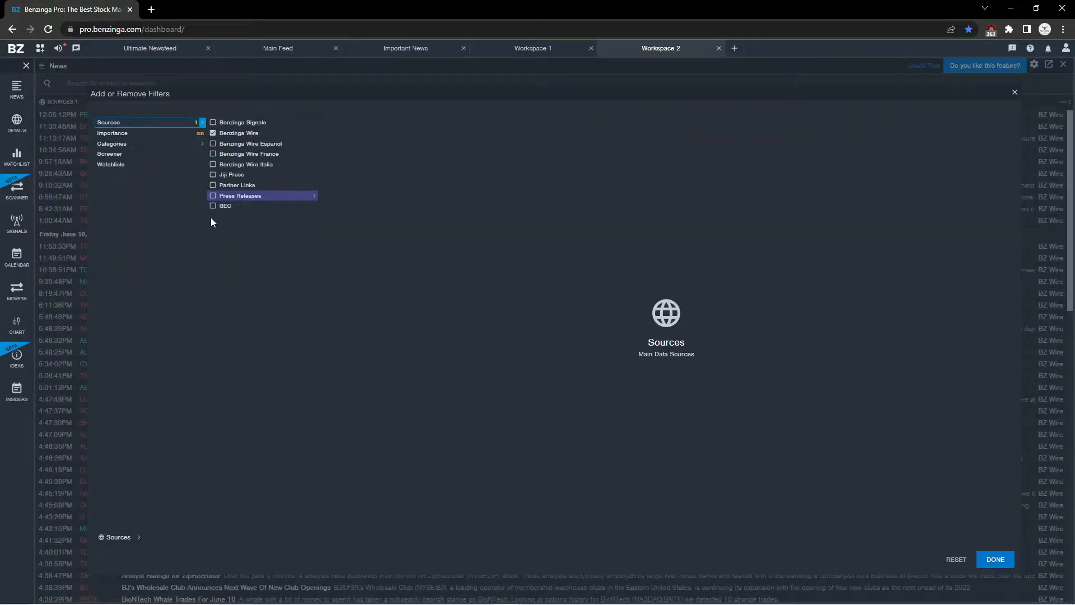
click(213, 185)
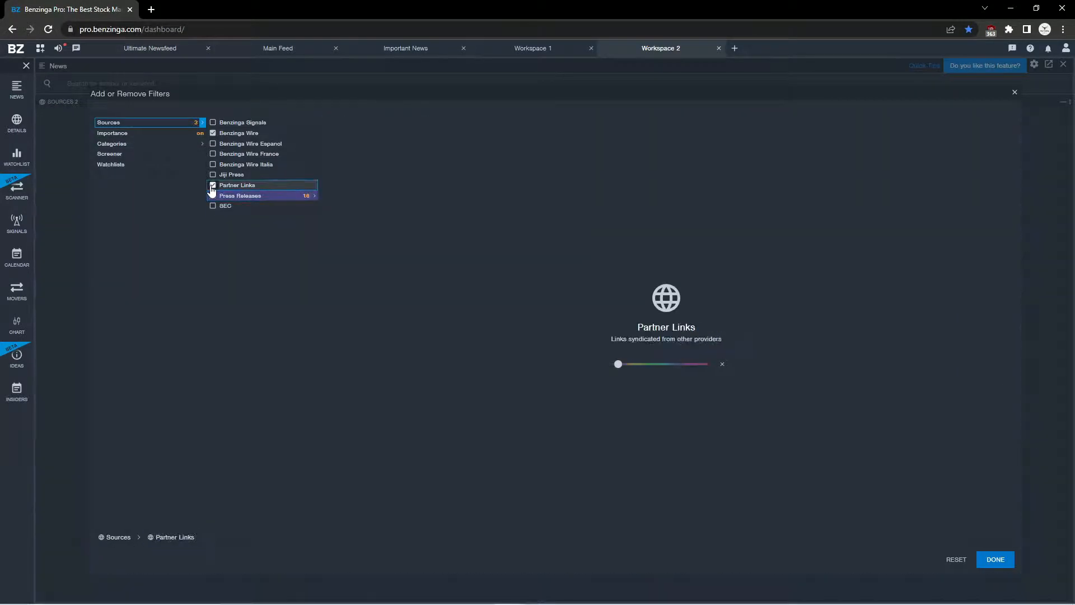
click(213, 122)
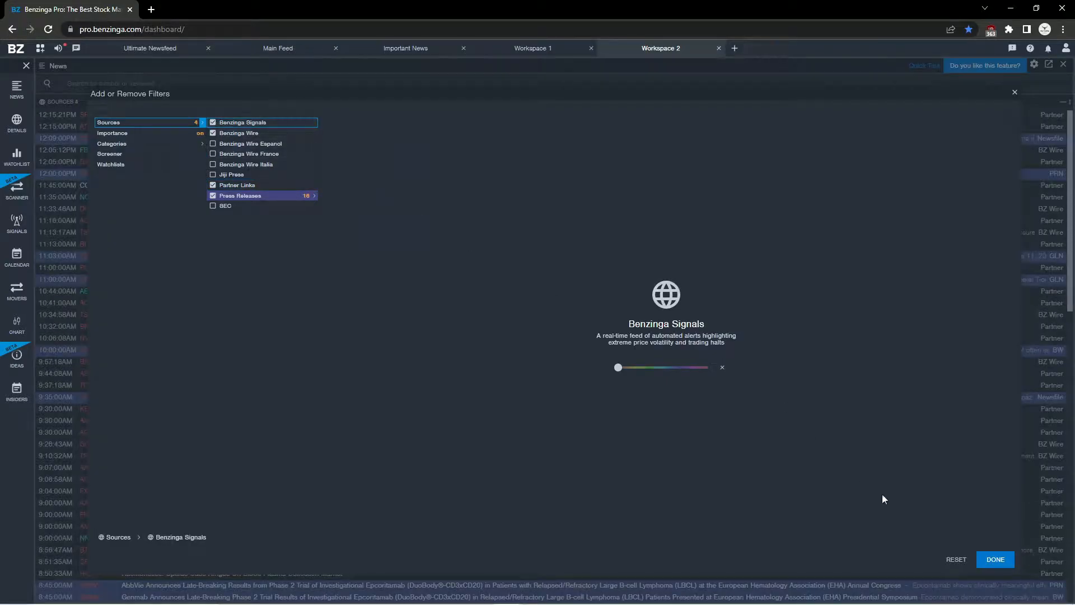
click(994, 559)
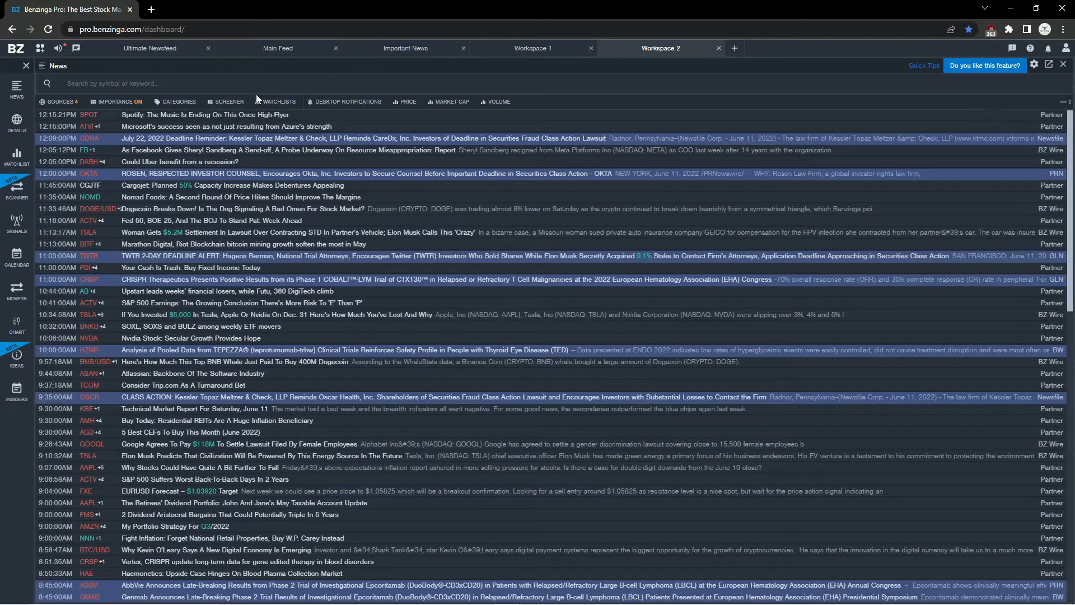
click(229, 101)
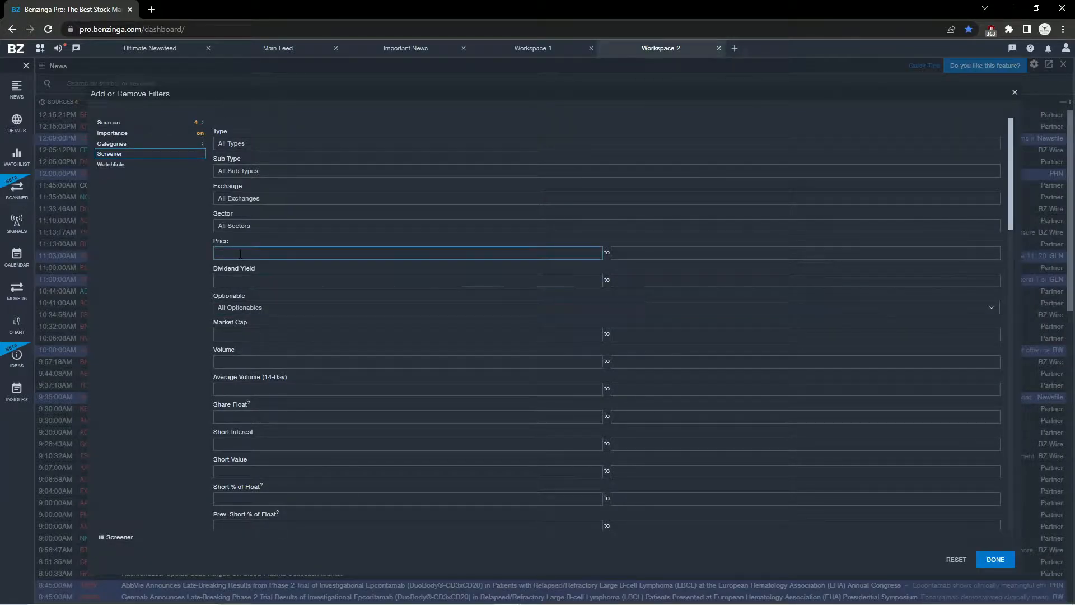
Step: Screen the Workspace 2 feed to Price 0.75 to 20, Share Float max 25M, Importance off
text(0.75)
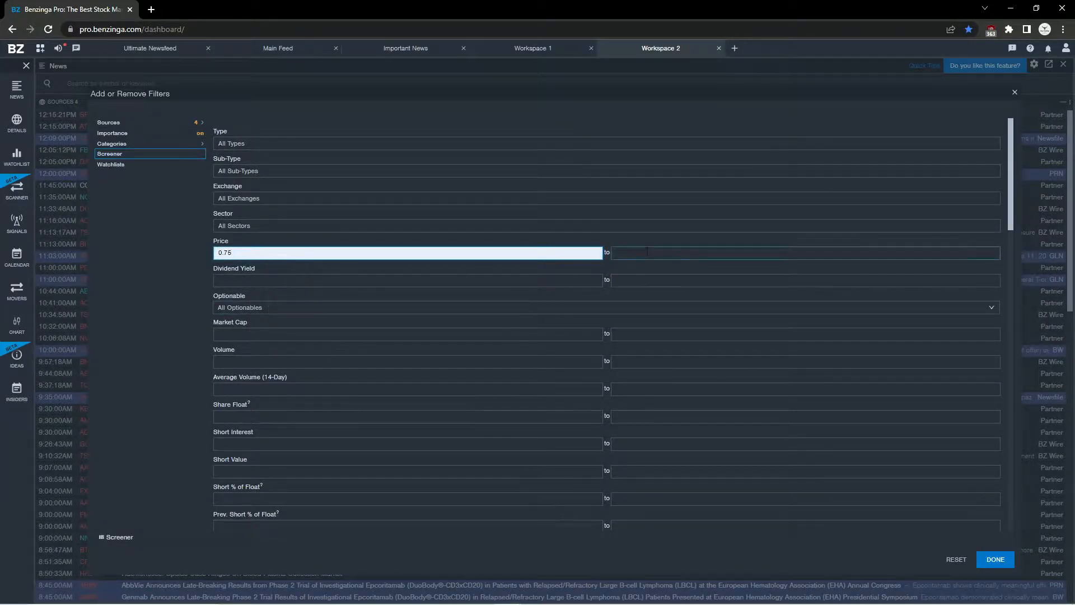
text(20)
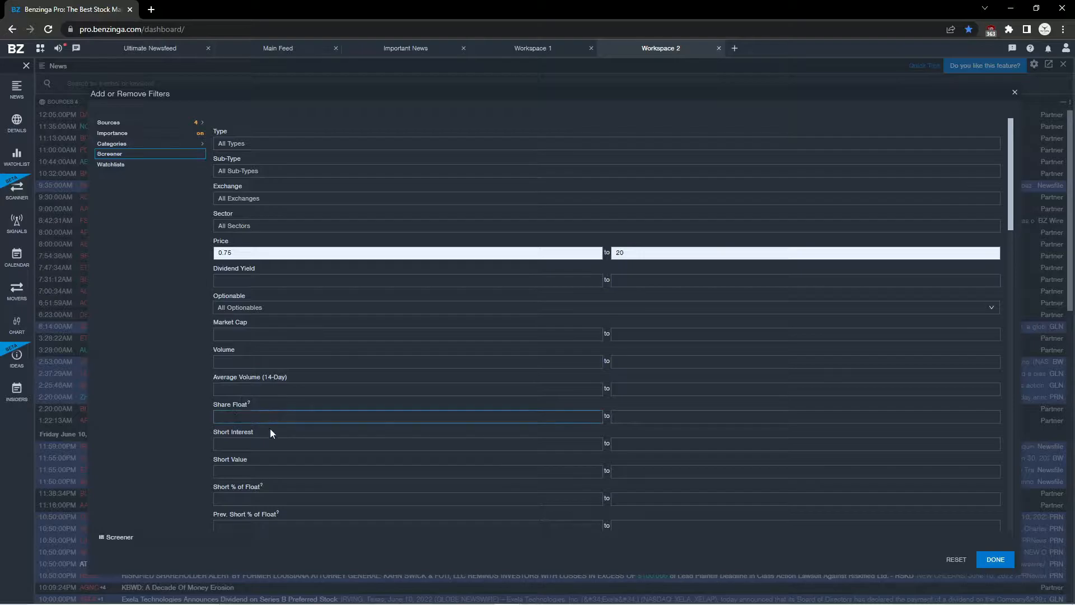
click(804, 416)
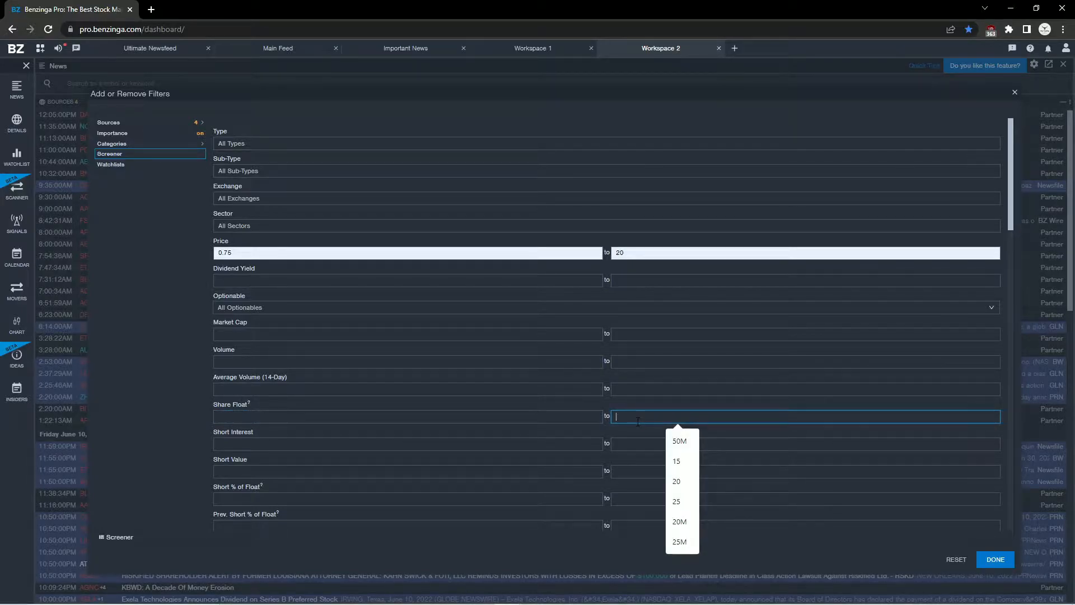
click(678, 542)
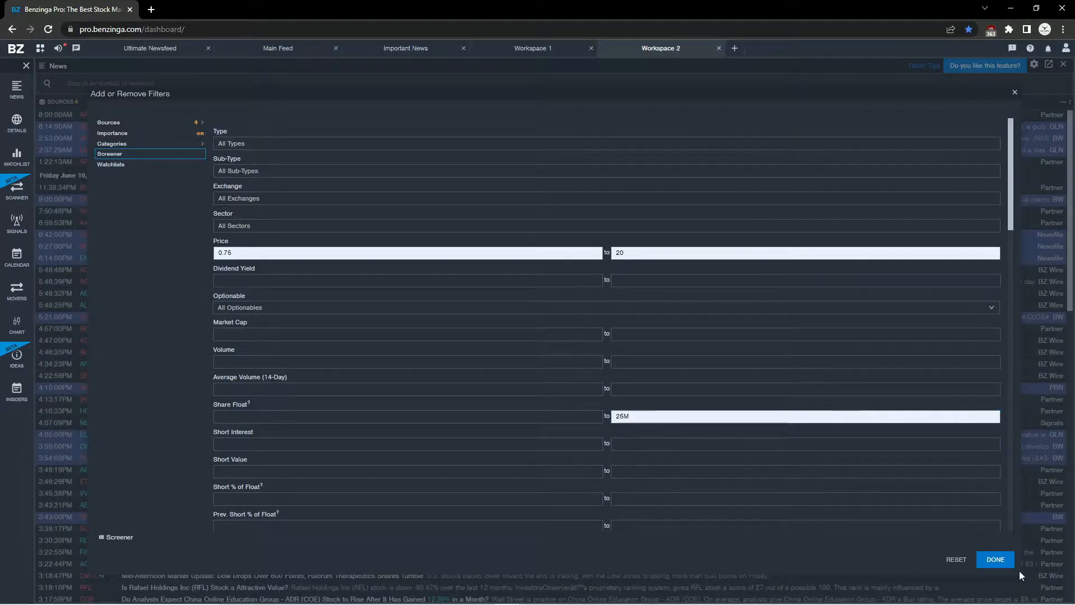
mouse_move(309, 193)
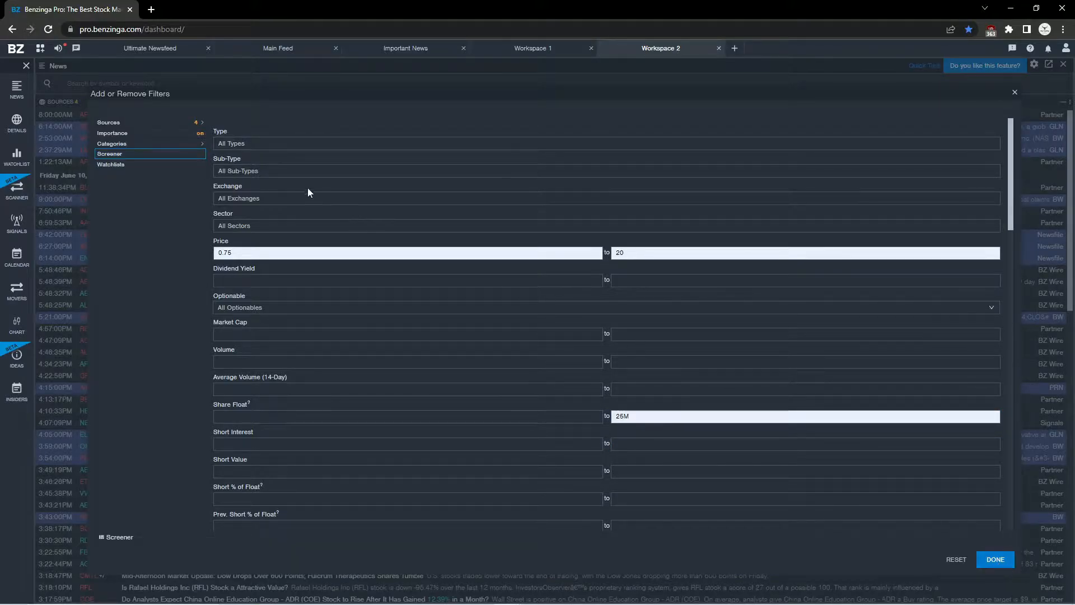
click(112, 132)
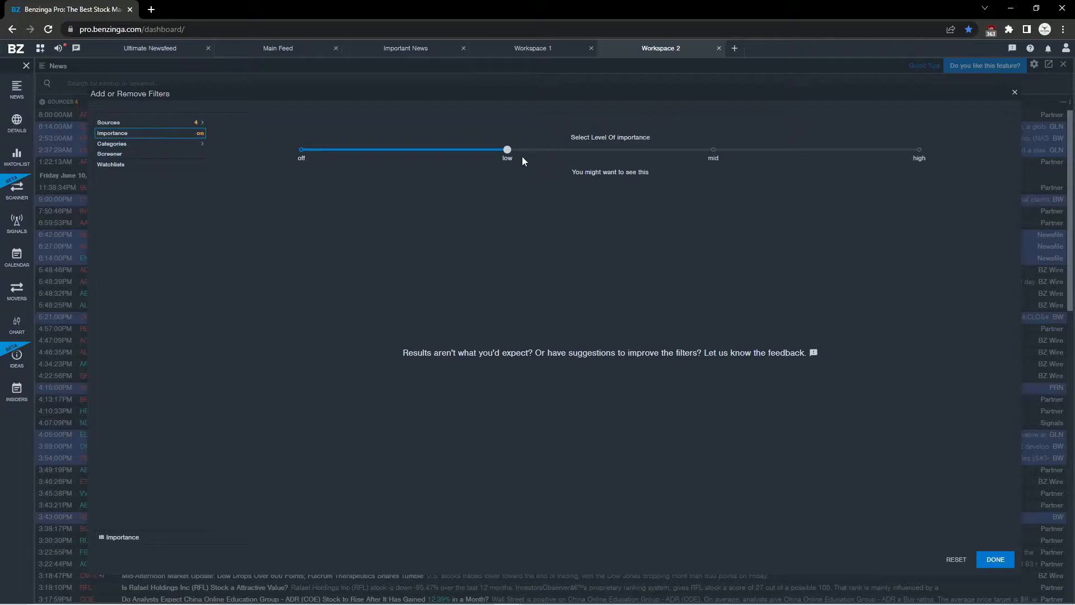
click(994, 559)
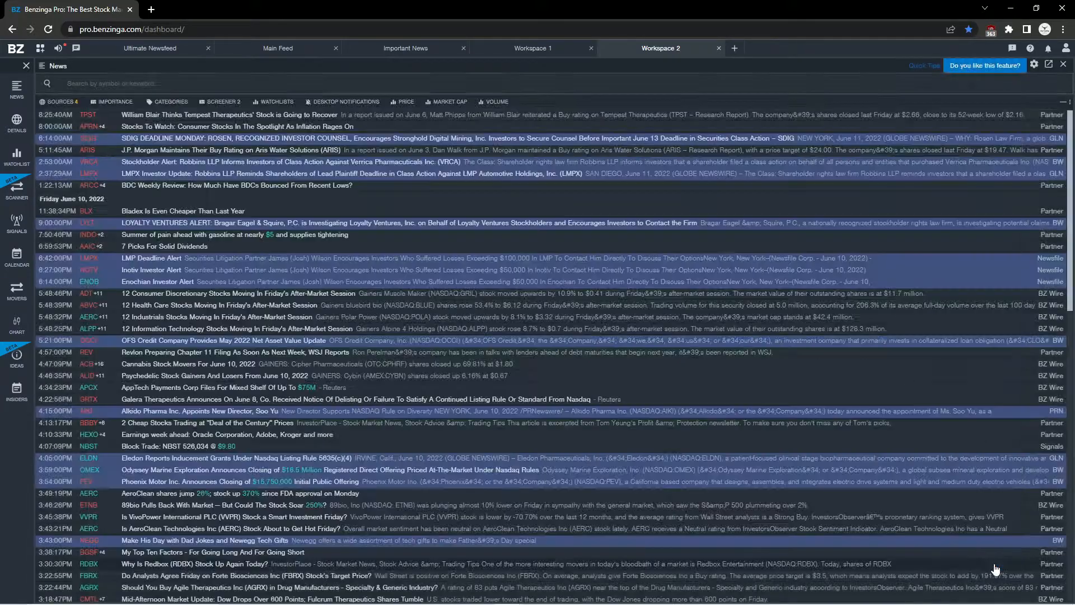
mouse_move(291, 185)
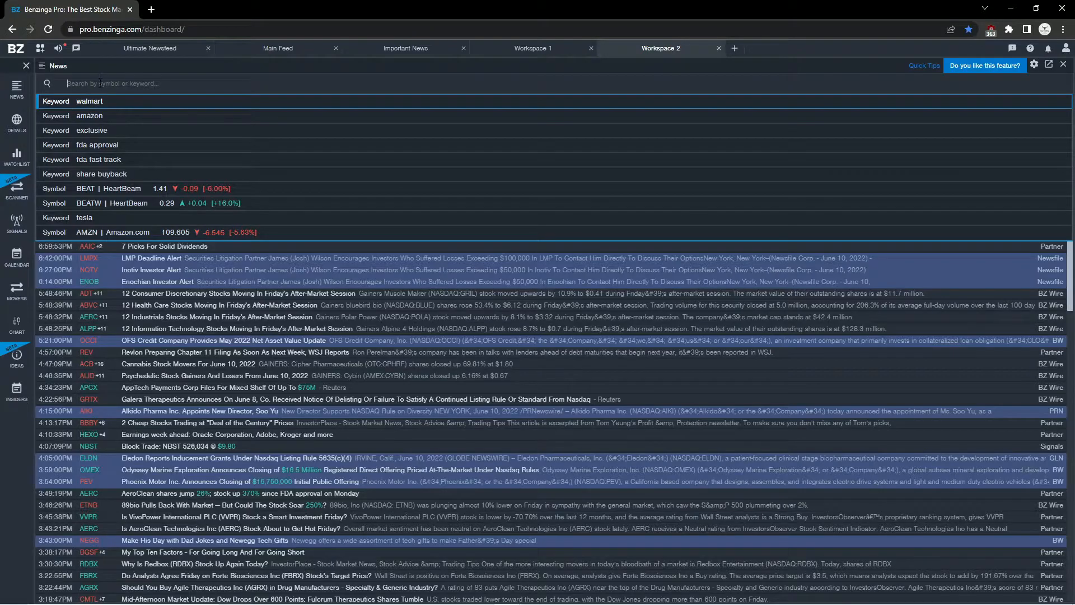
Step: Filter the Workspace 2 feed by the saved keyword 'fda fast track'
click(99, 159)
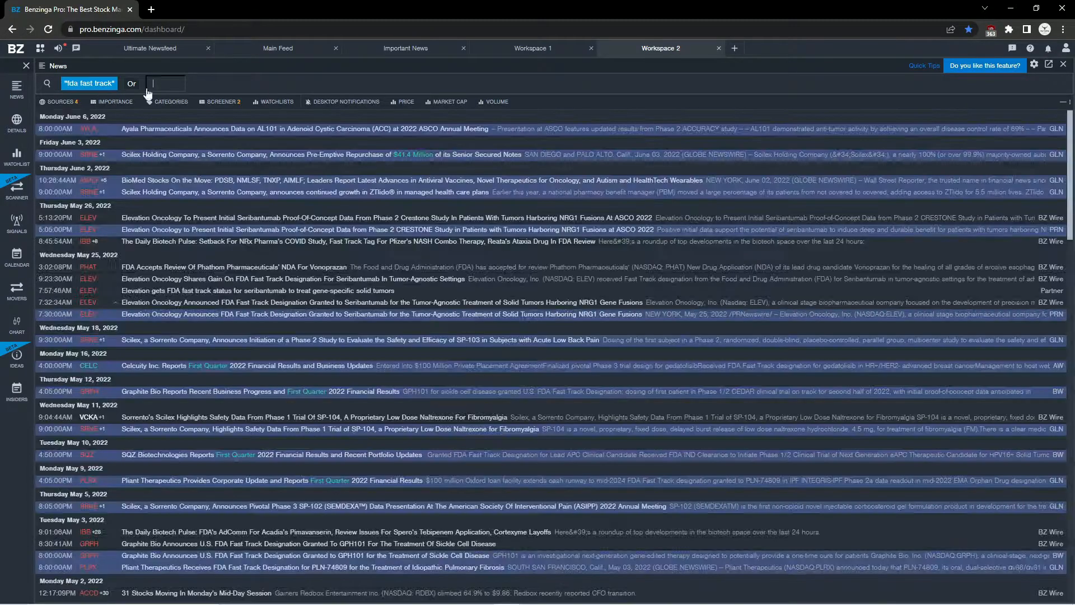
click(165, 83)
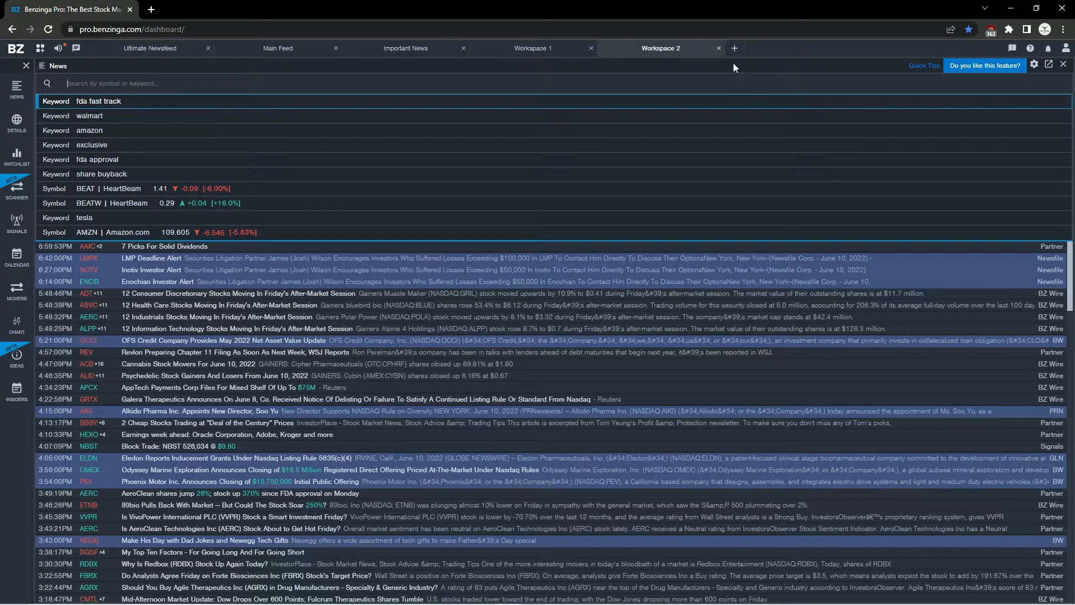
mouse_move(735, 48)
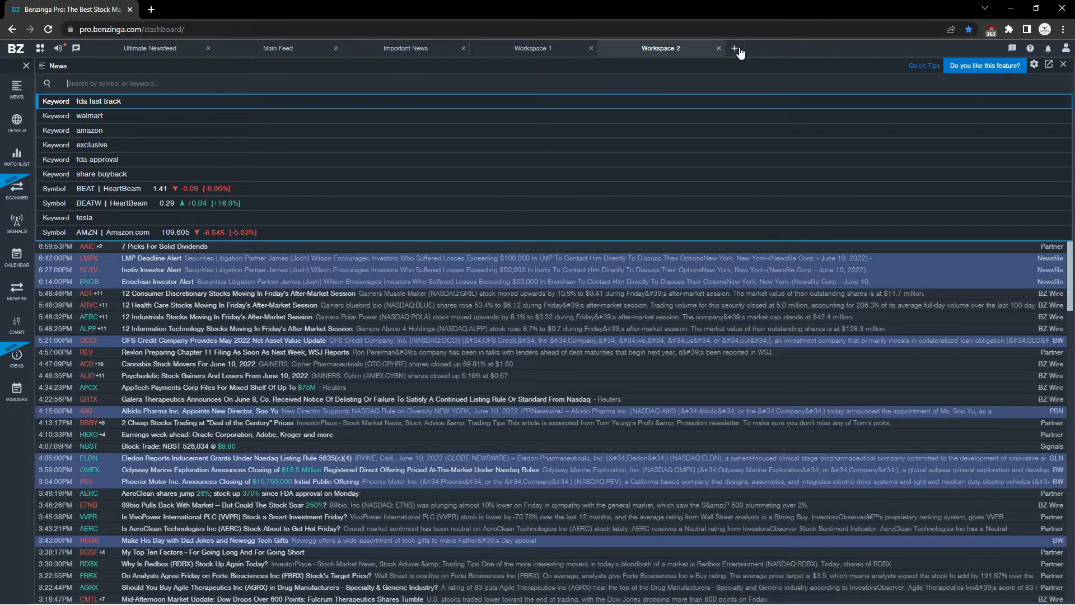